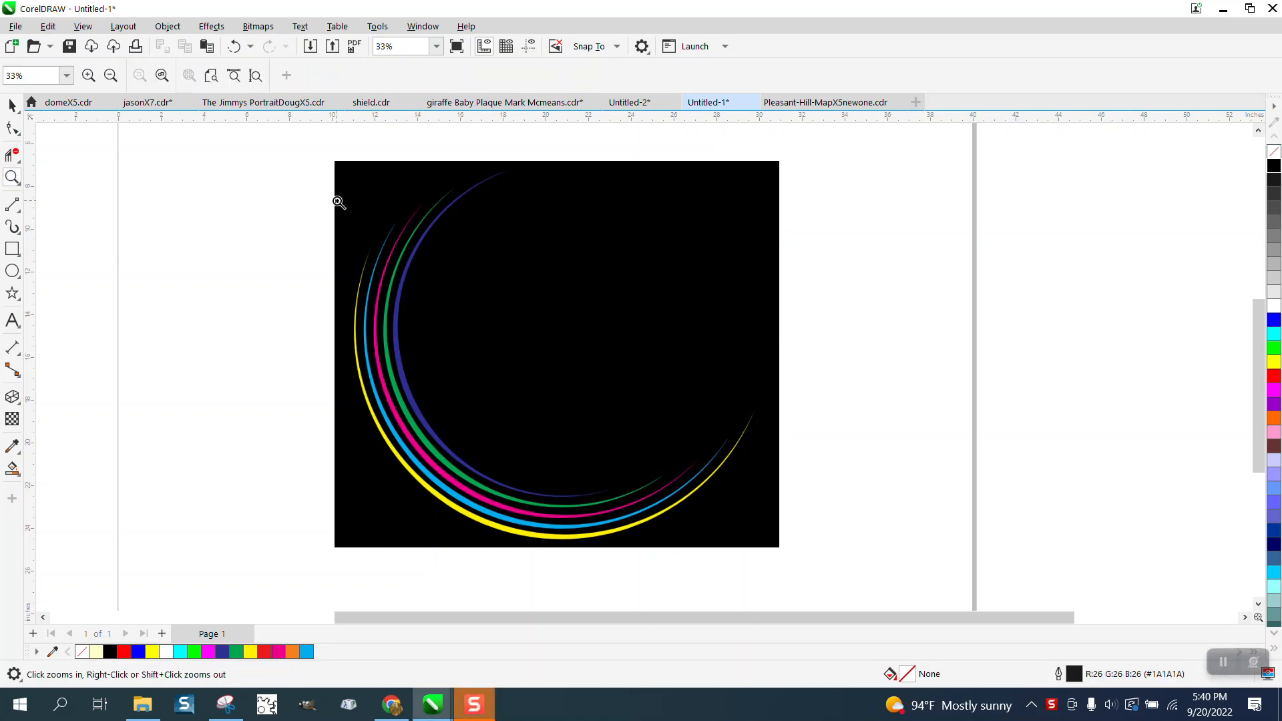
Step: Zoom in on the reference arcs to study them, then back out to the full page
left_click(632, 410)
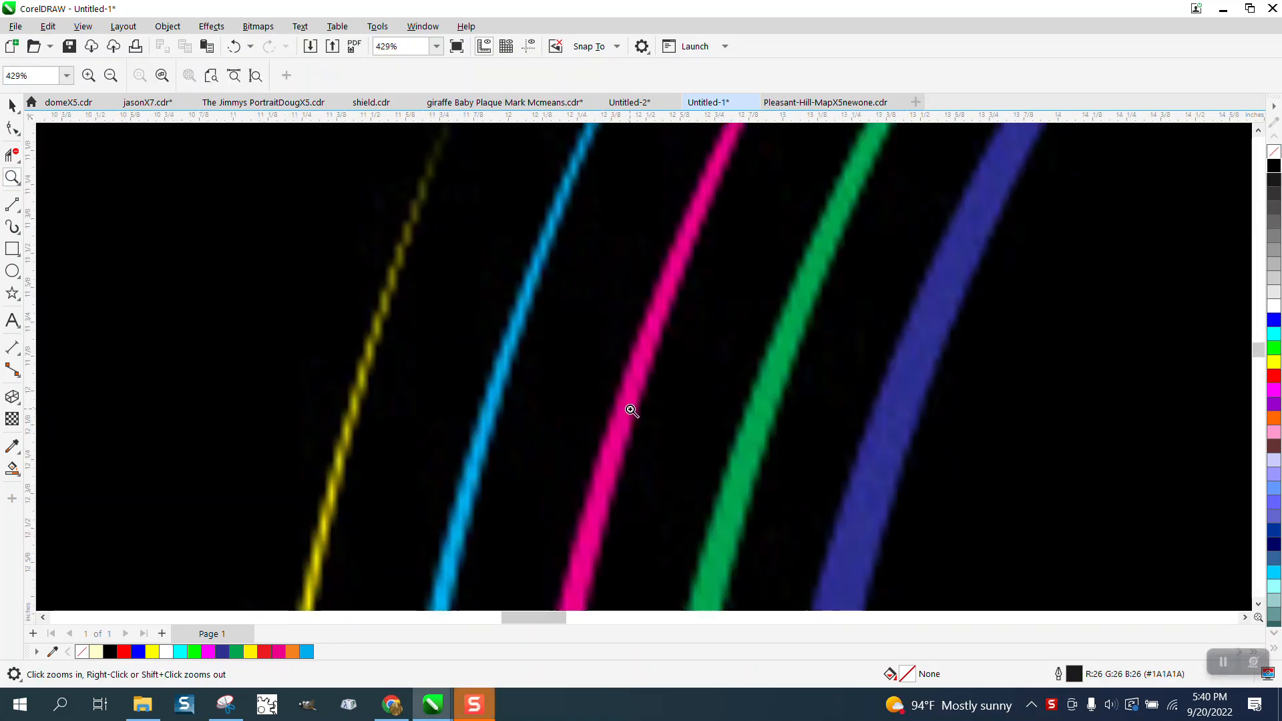
right_click(630, 410)
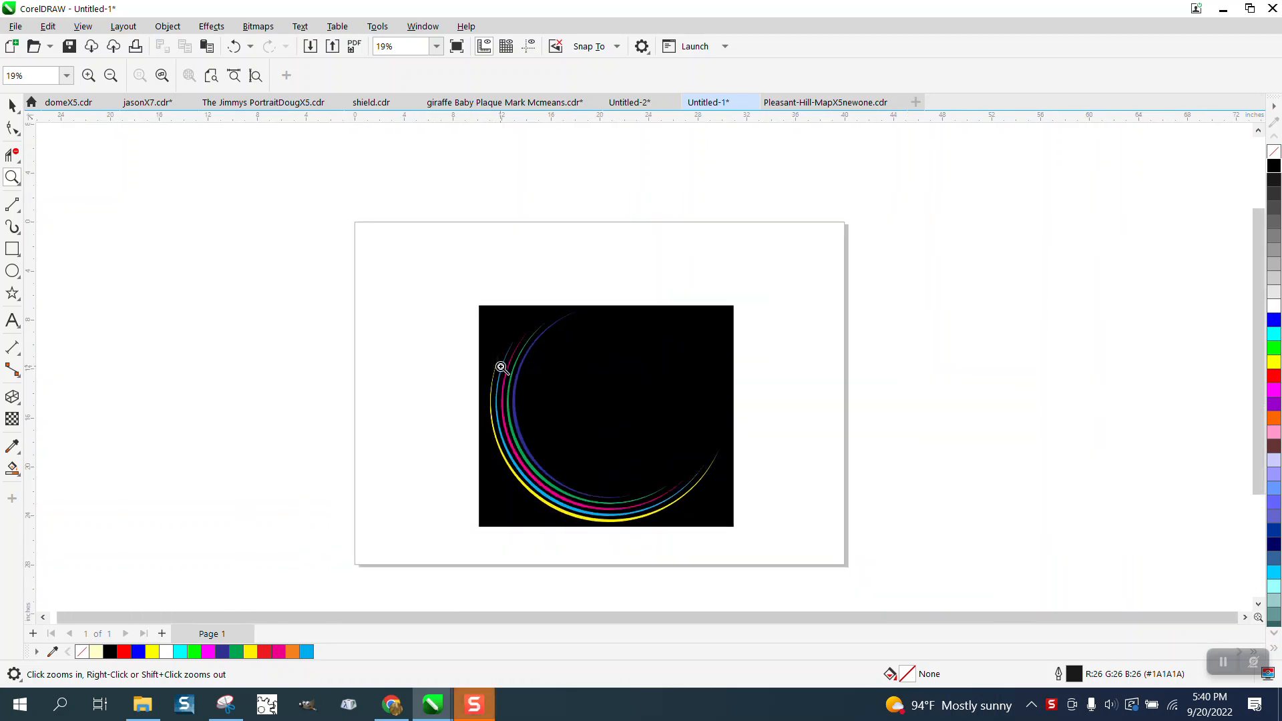
mouse_move(501, 319)
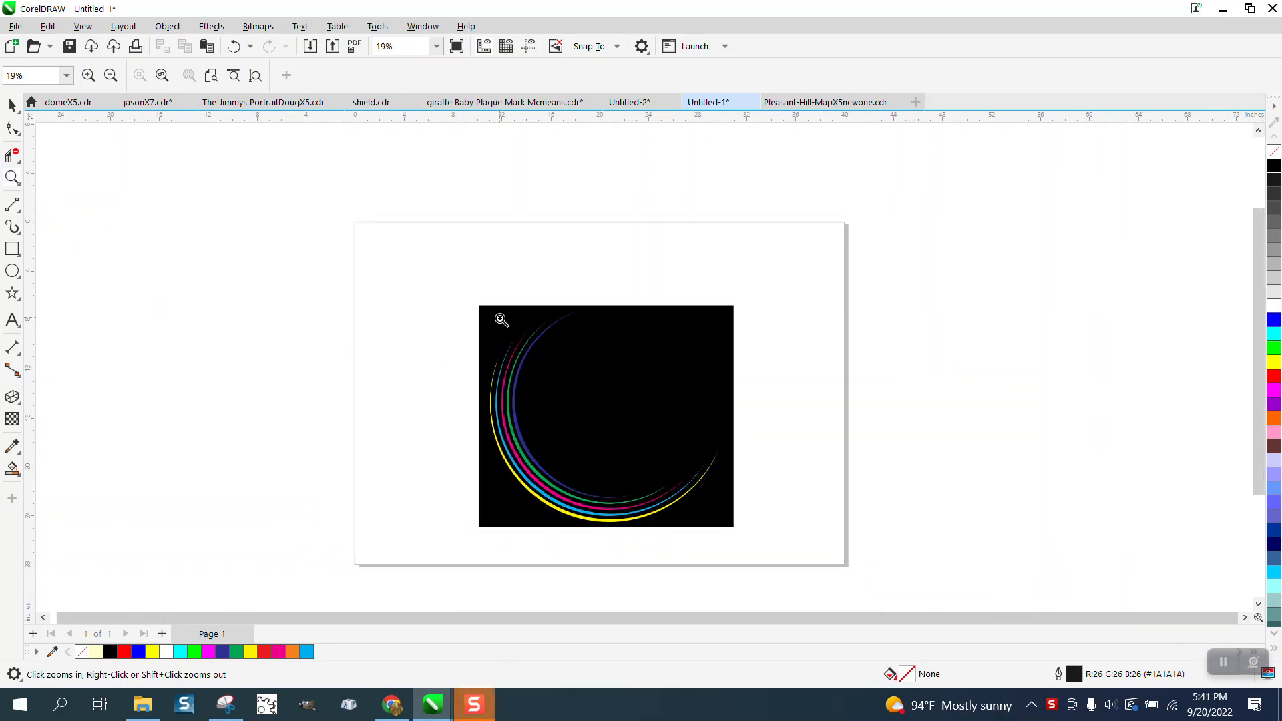
mouse_move(499, 423)
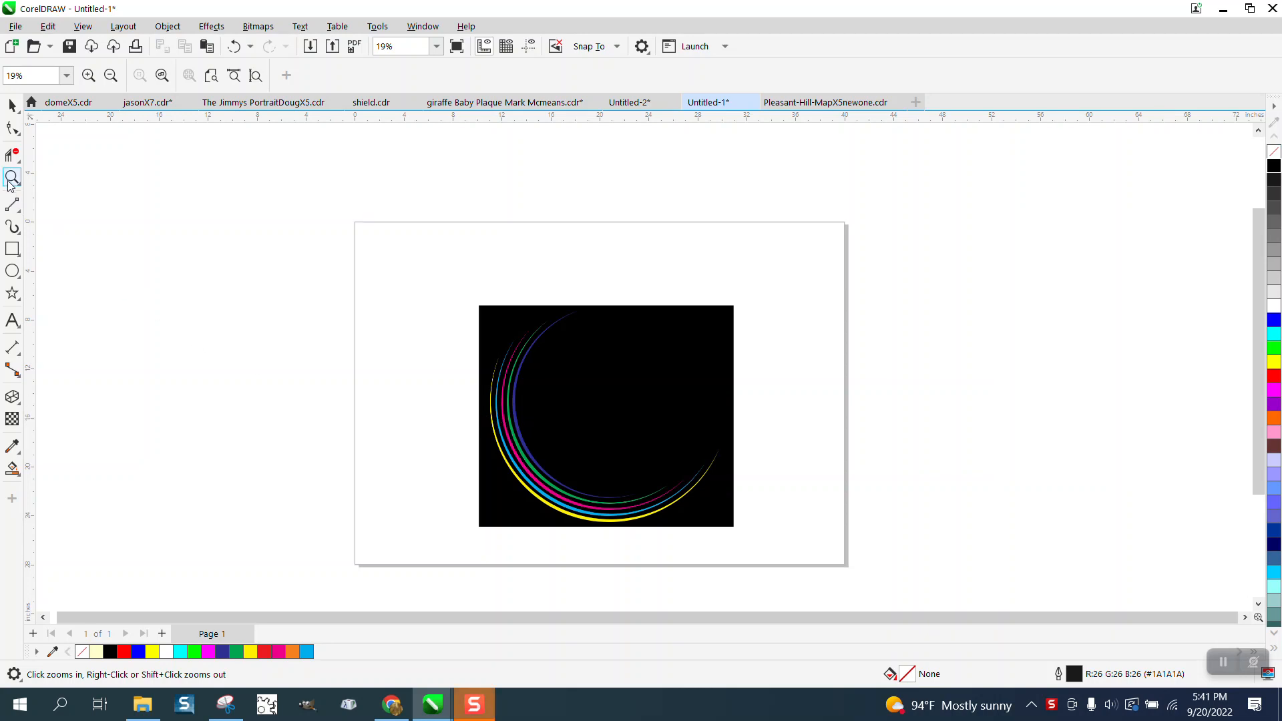
left_click(805, 406)
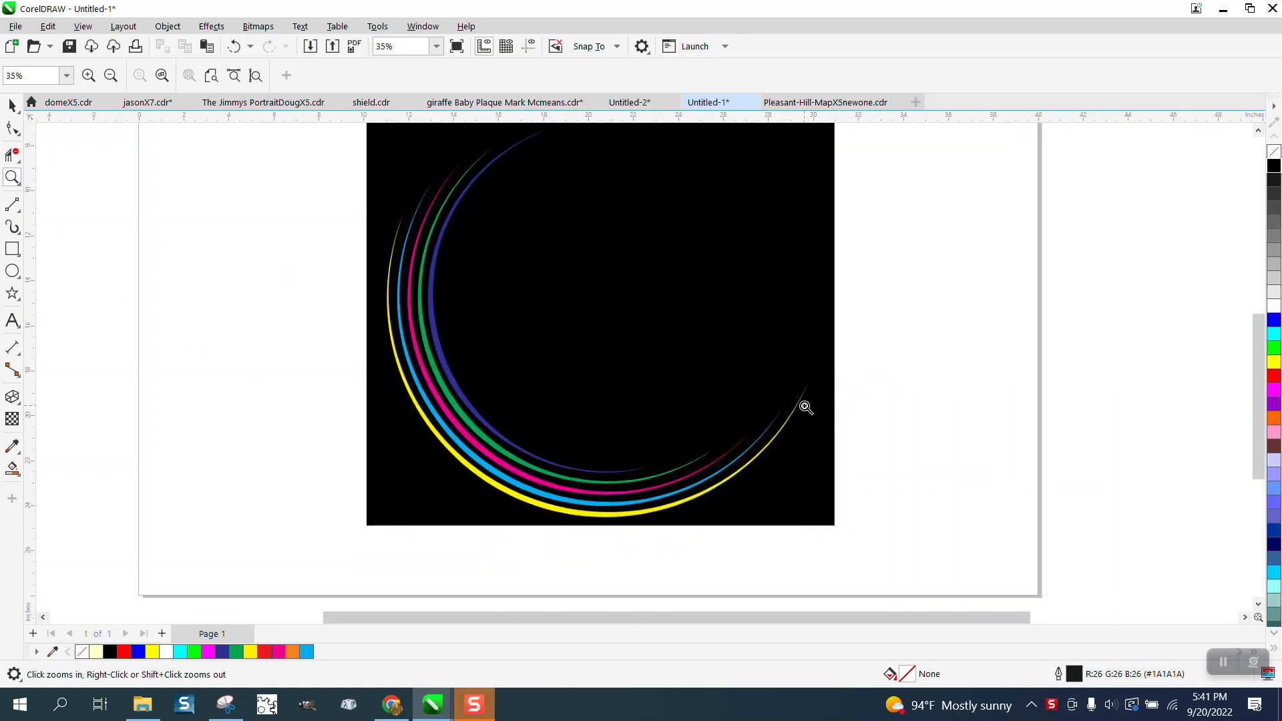
right_click(805, 407)
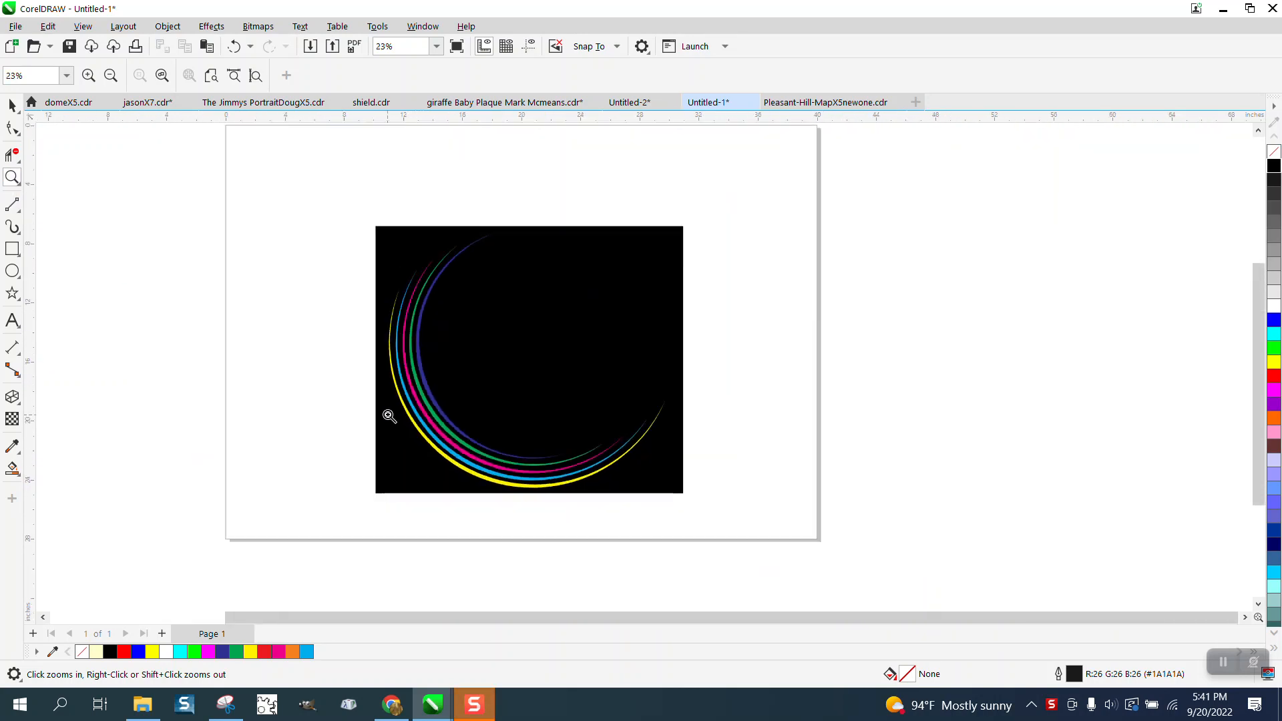
Step: Draw a circle and scale duplicates into five concentric circles, the largest about 18.6 inches
left_click(12, 104)
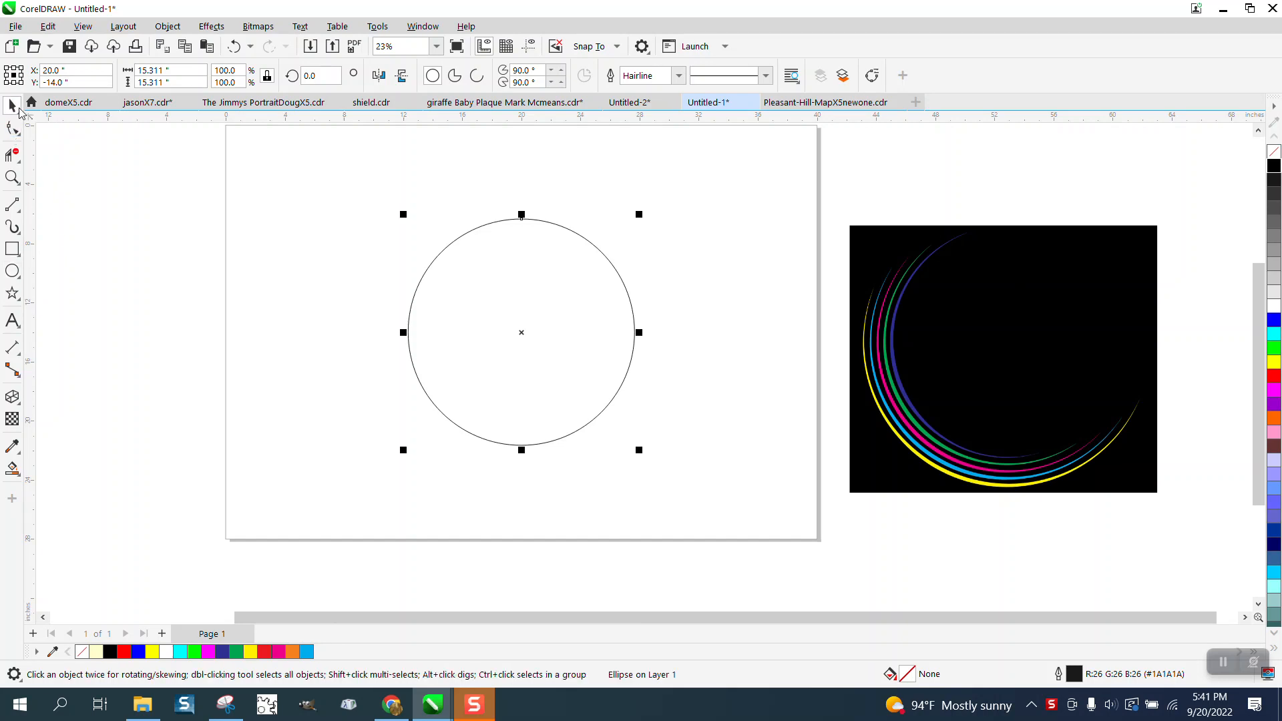
mouse_move(537, 188)
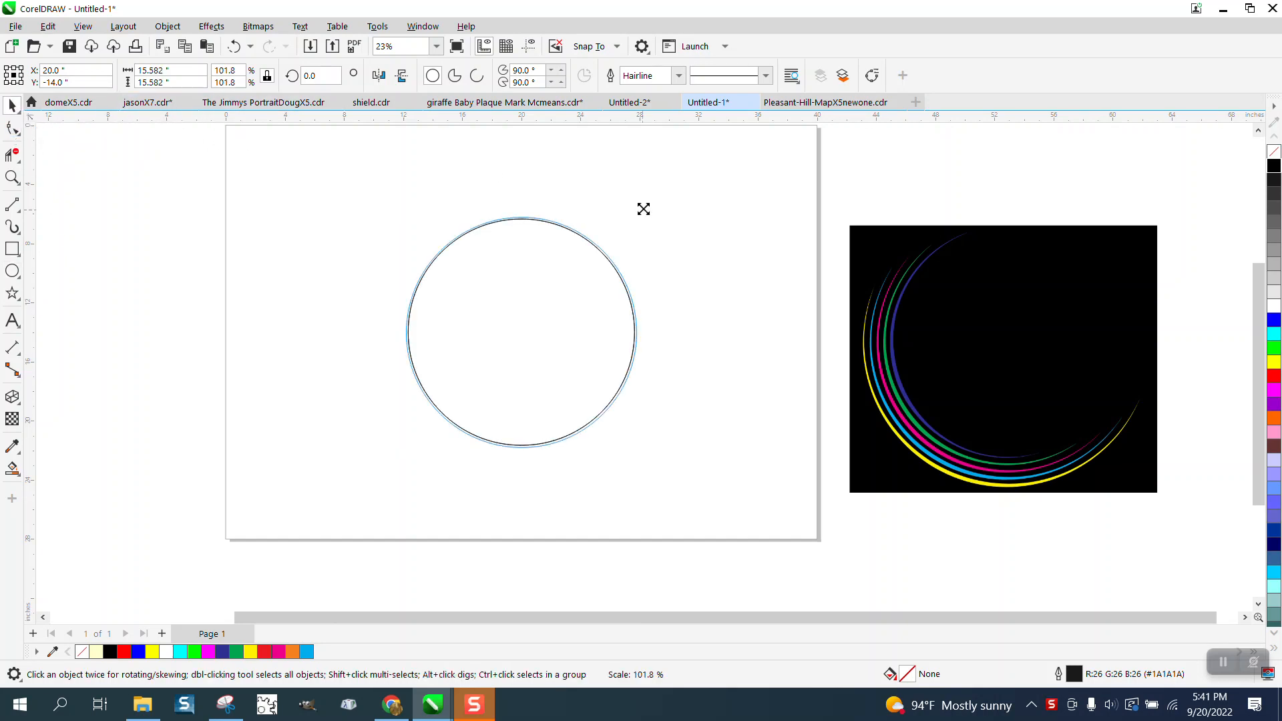
left_click(521, 333)
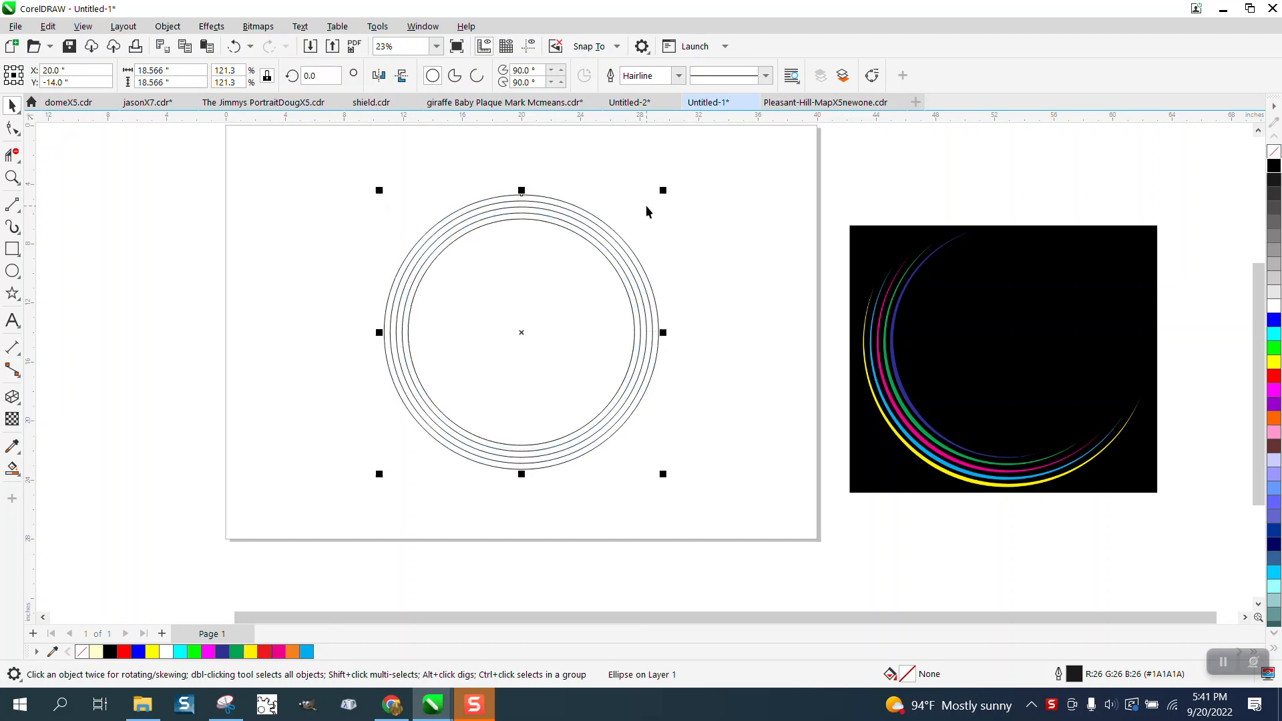
mouse_move(1144, 476)
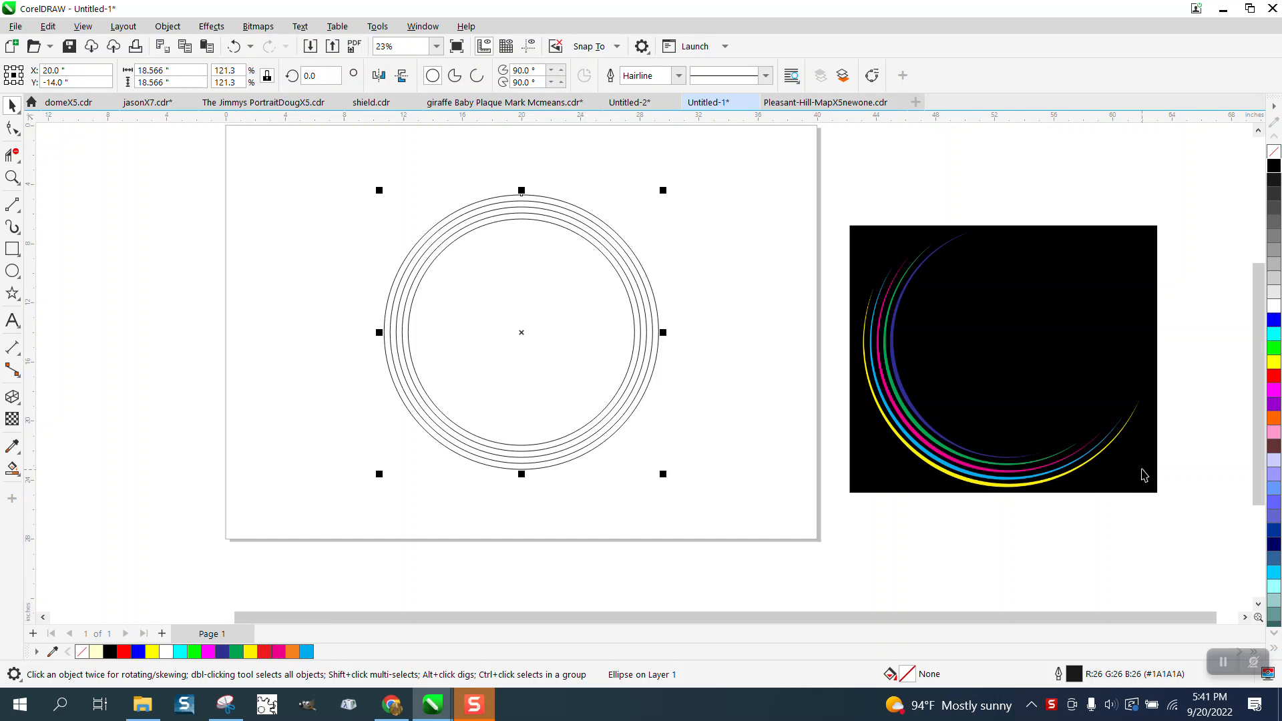
mouse_move(56, 215)
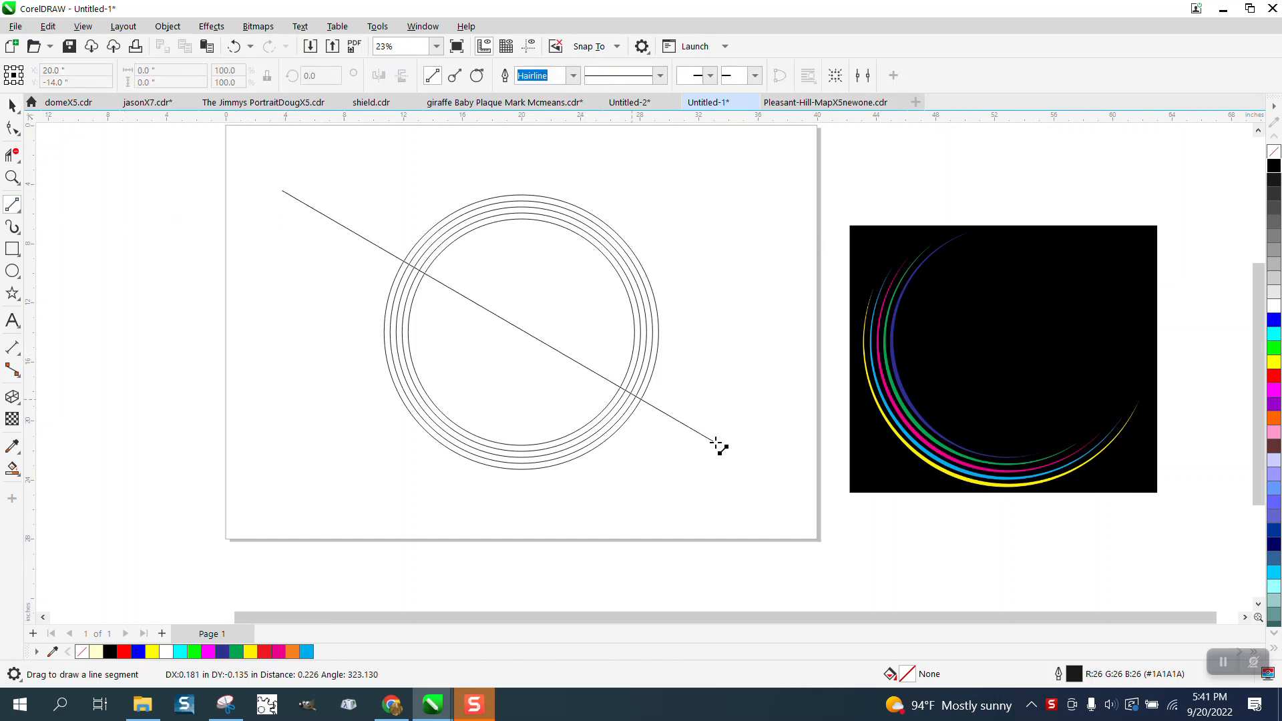
Step: Cut the circles along a diagonal 2-point line and remove the upper parts, leaving five nested arcs
left_click(719, 443)
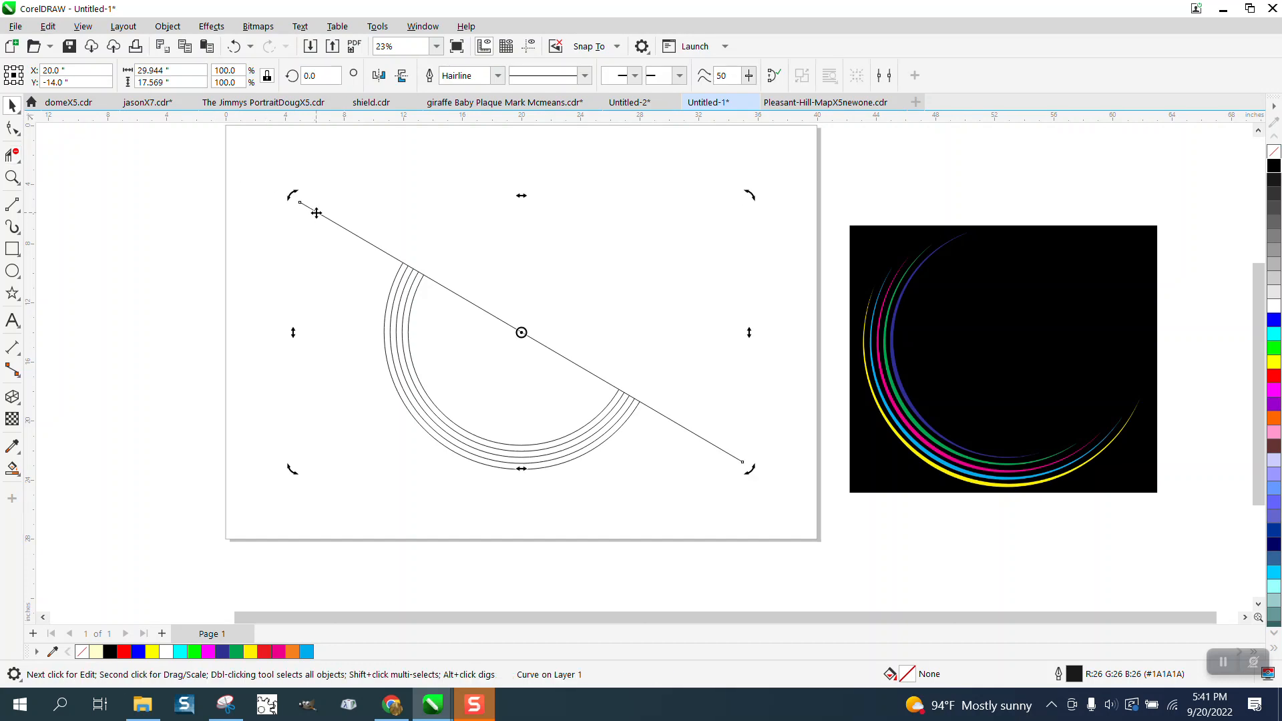
left_click(528, 287)
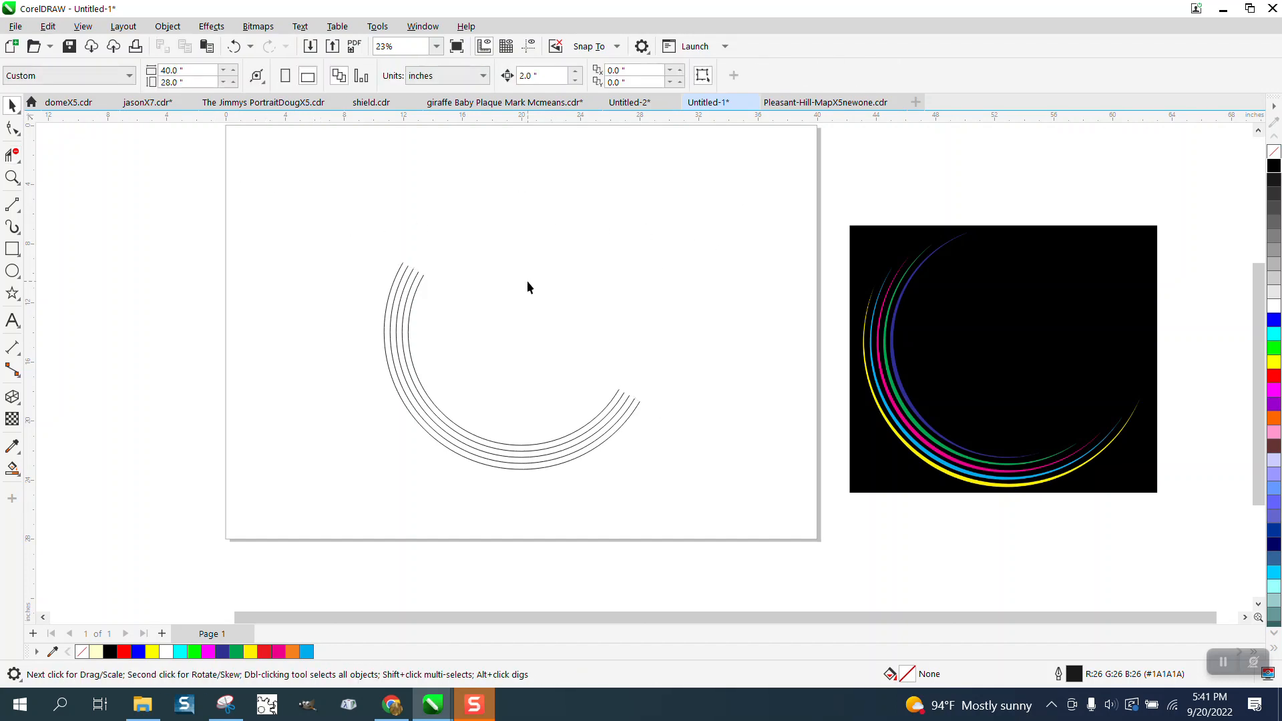
mouse_move(498, 290)
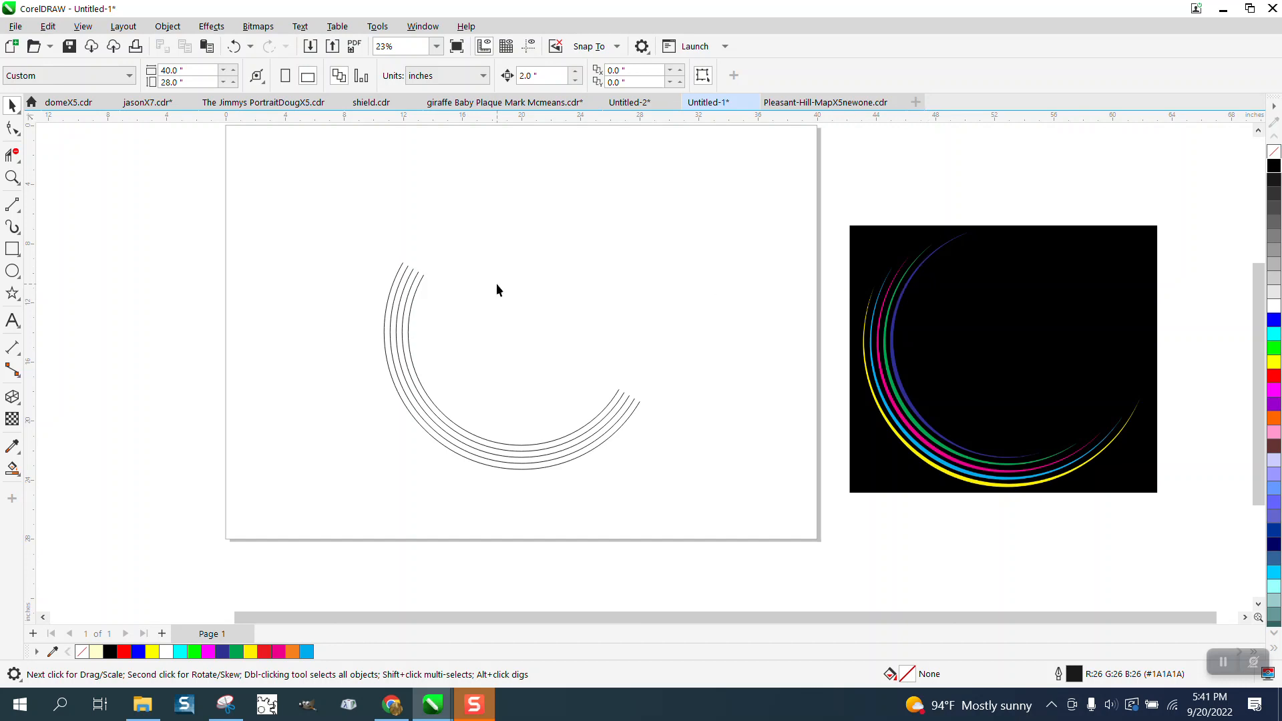
left_click(12, 177)
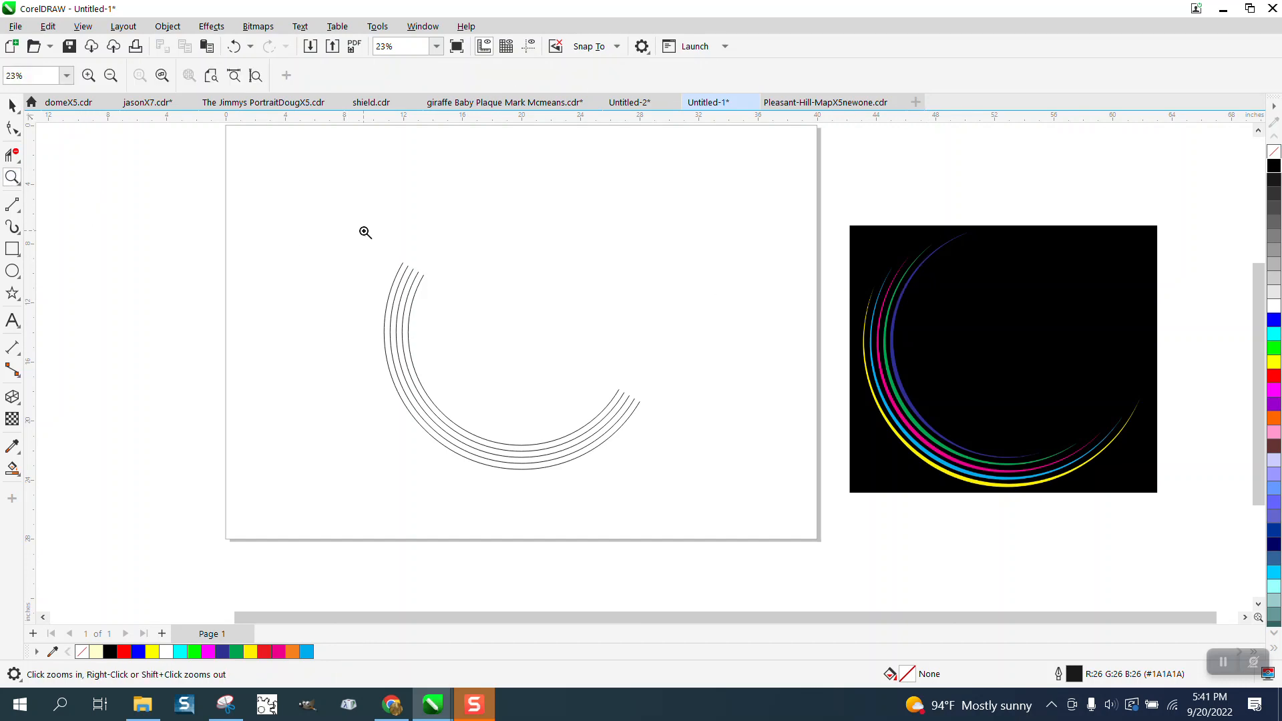
Step: Rotate the outer arc around a set centre to offset its ends
left_click(365, 233)
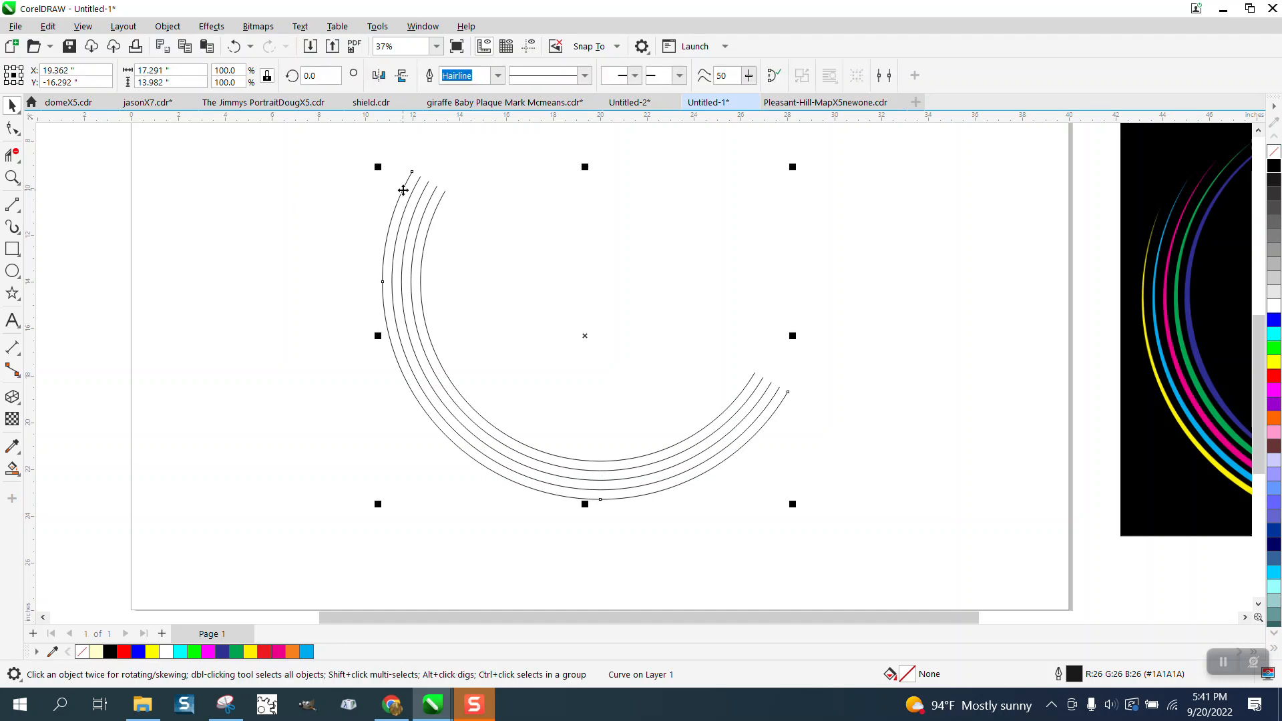
left_click(12, 271)
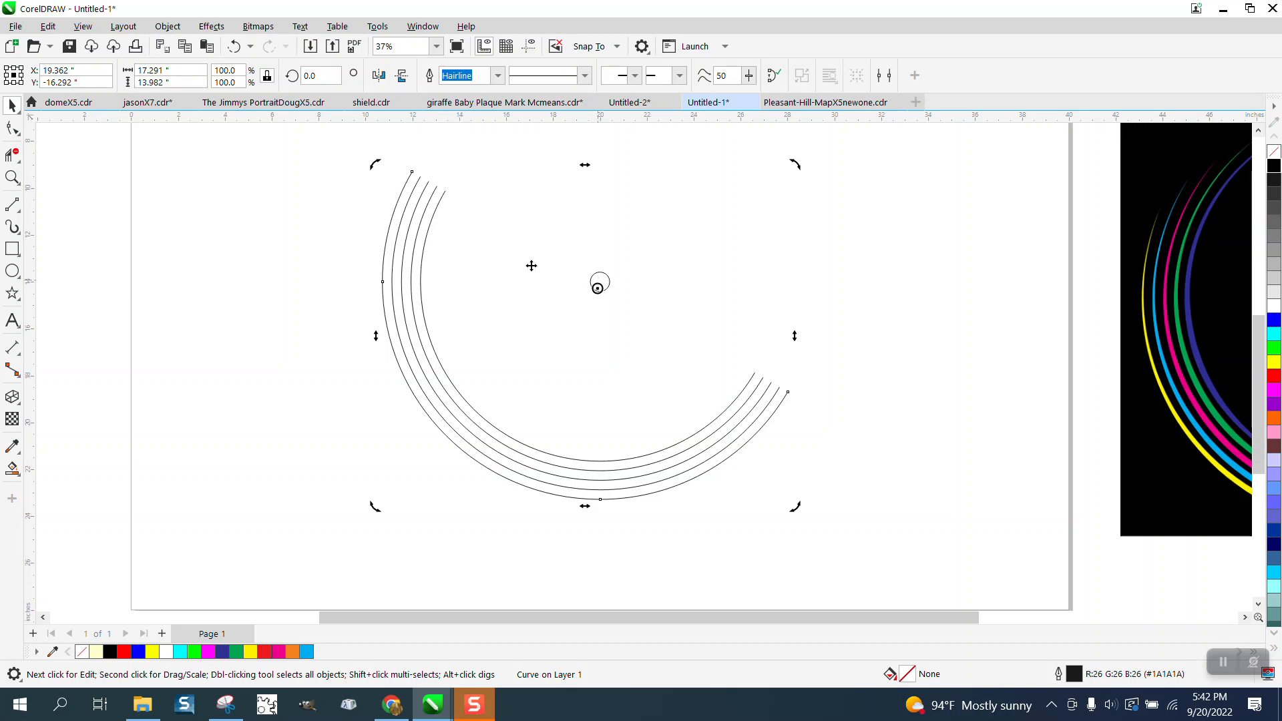
left_click(397, 208)
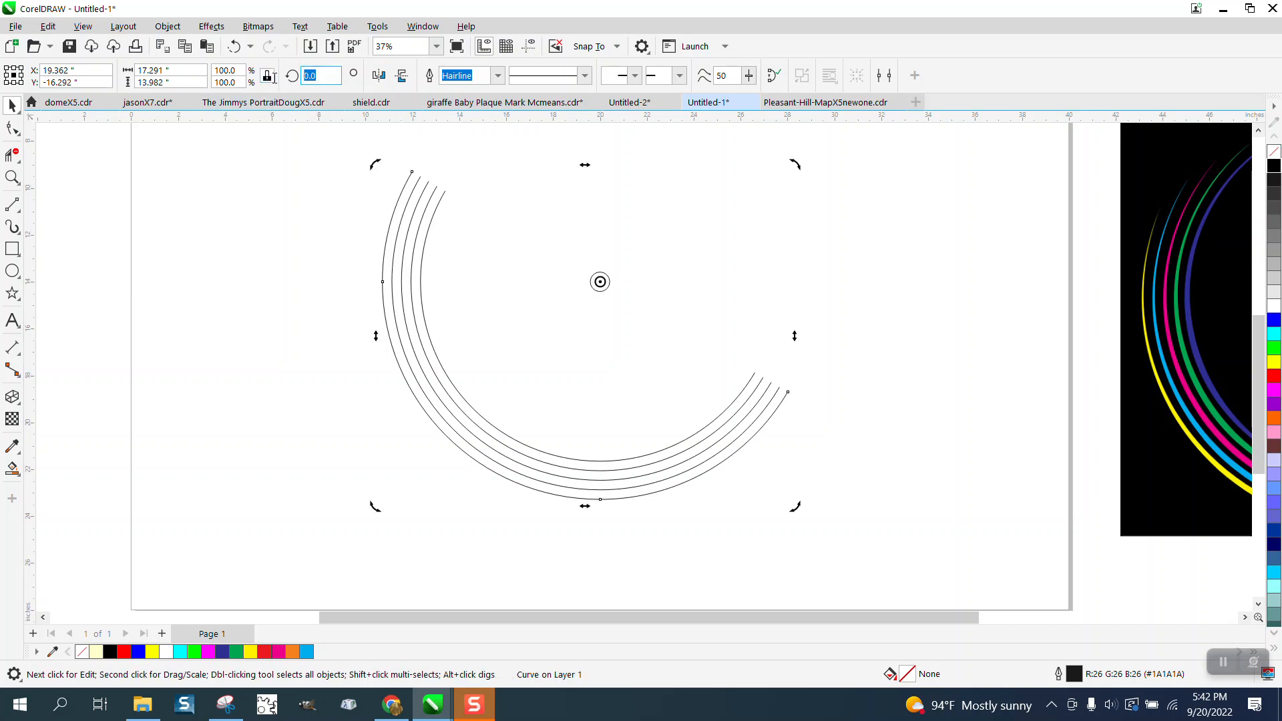
left_click(268, 75)
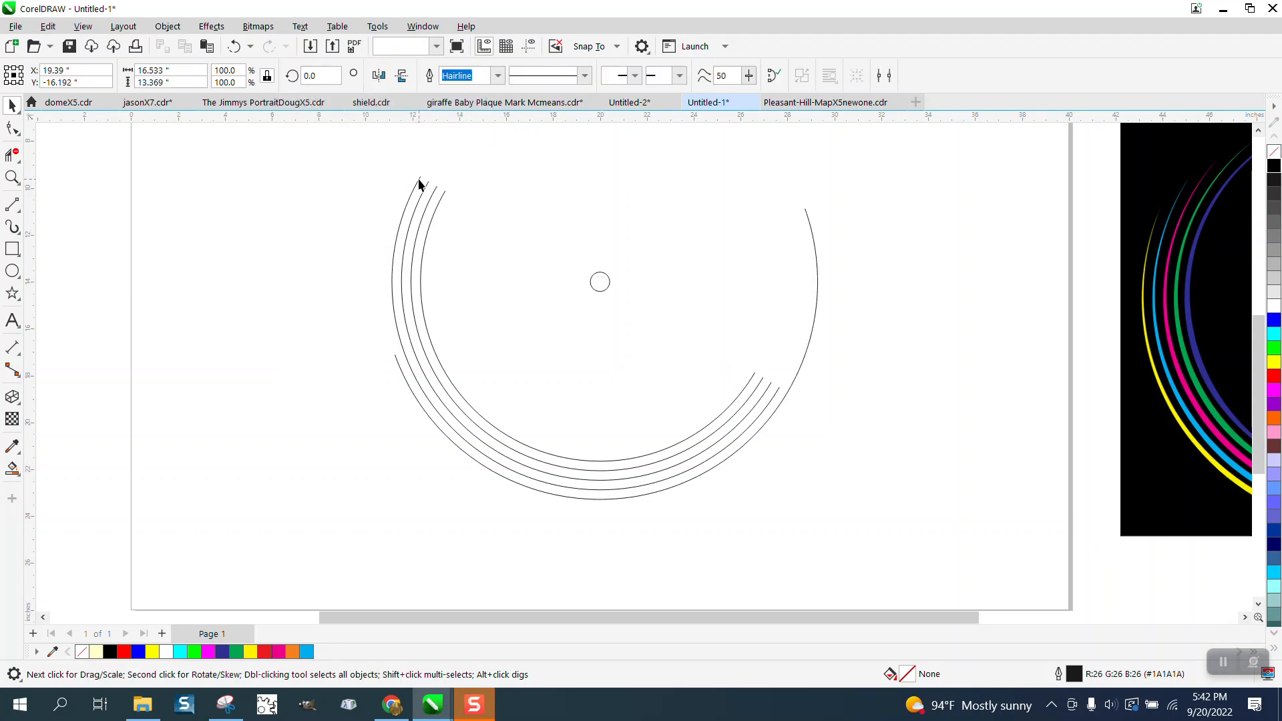
Step: Rotate the second arc so its ends are staggered from the outer one
left_click(419, 177)
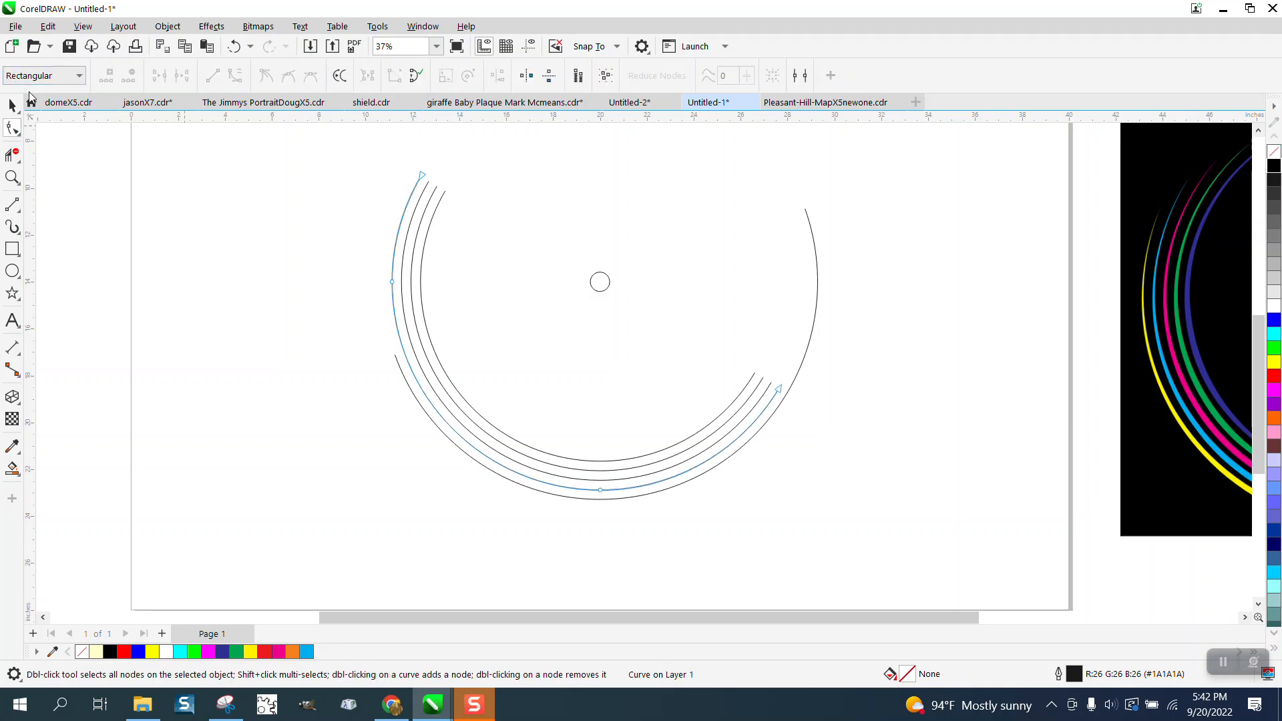
left_click(12, 106)
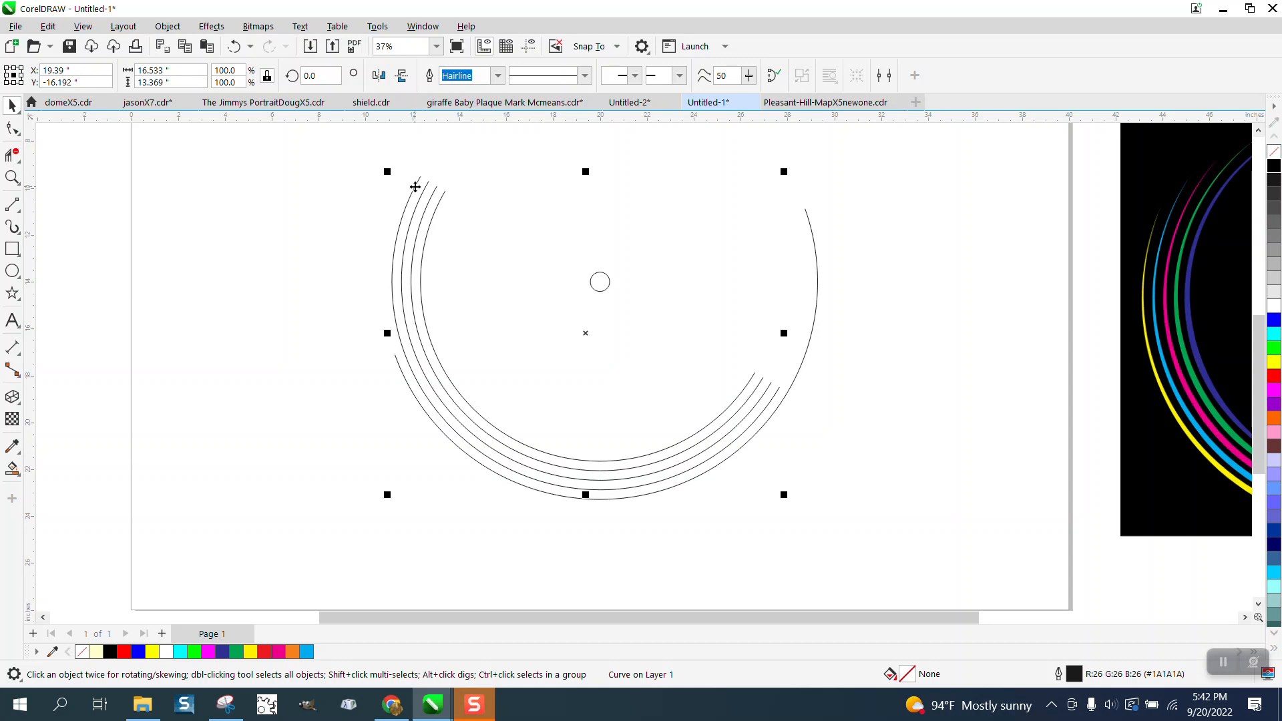
left_click(600, 282)
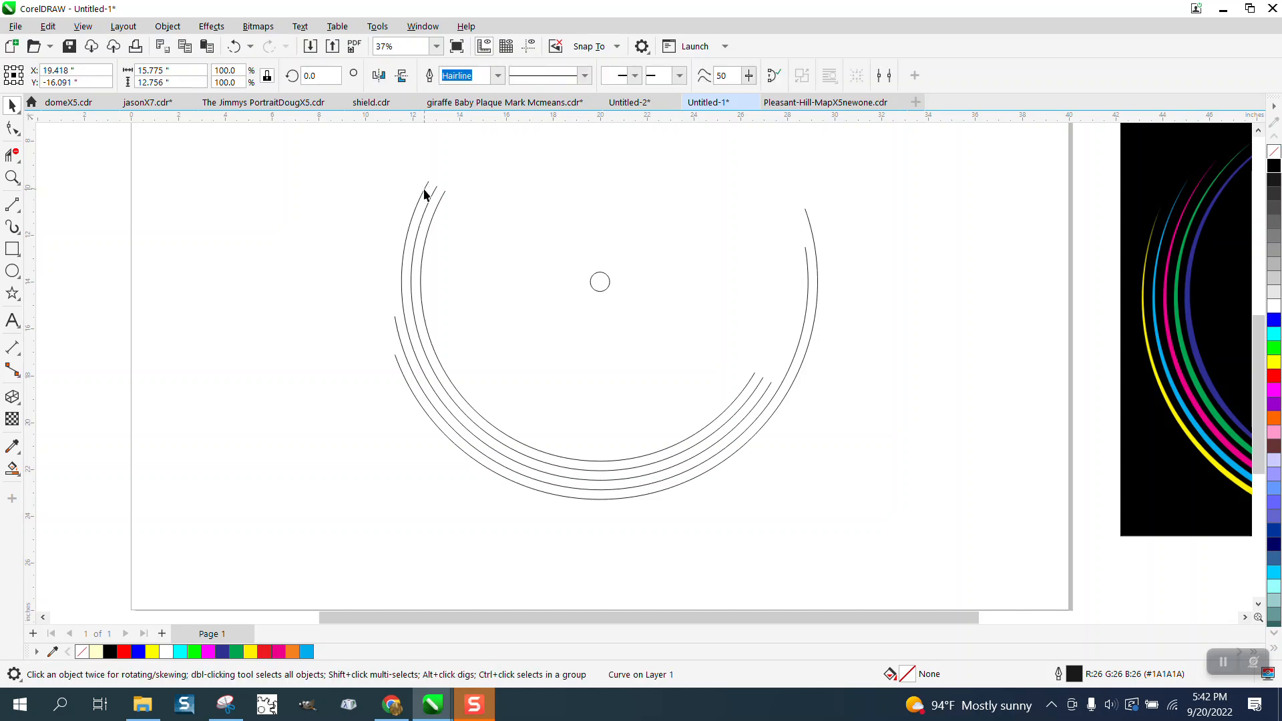
left_click(599, 281)
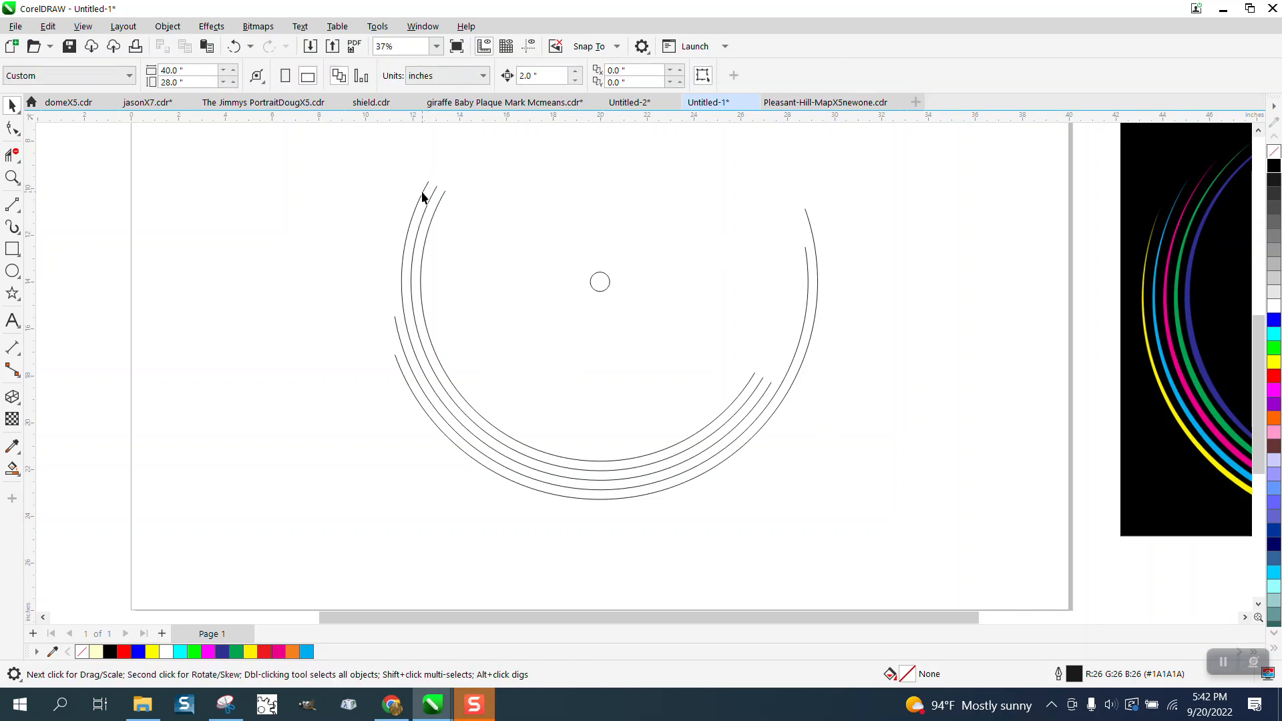
Step: Turn the next arc by 20 degrees using the Angle of Rotation box
left_click(425, 196)
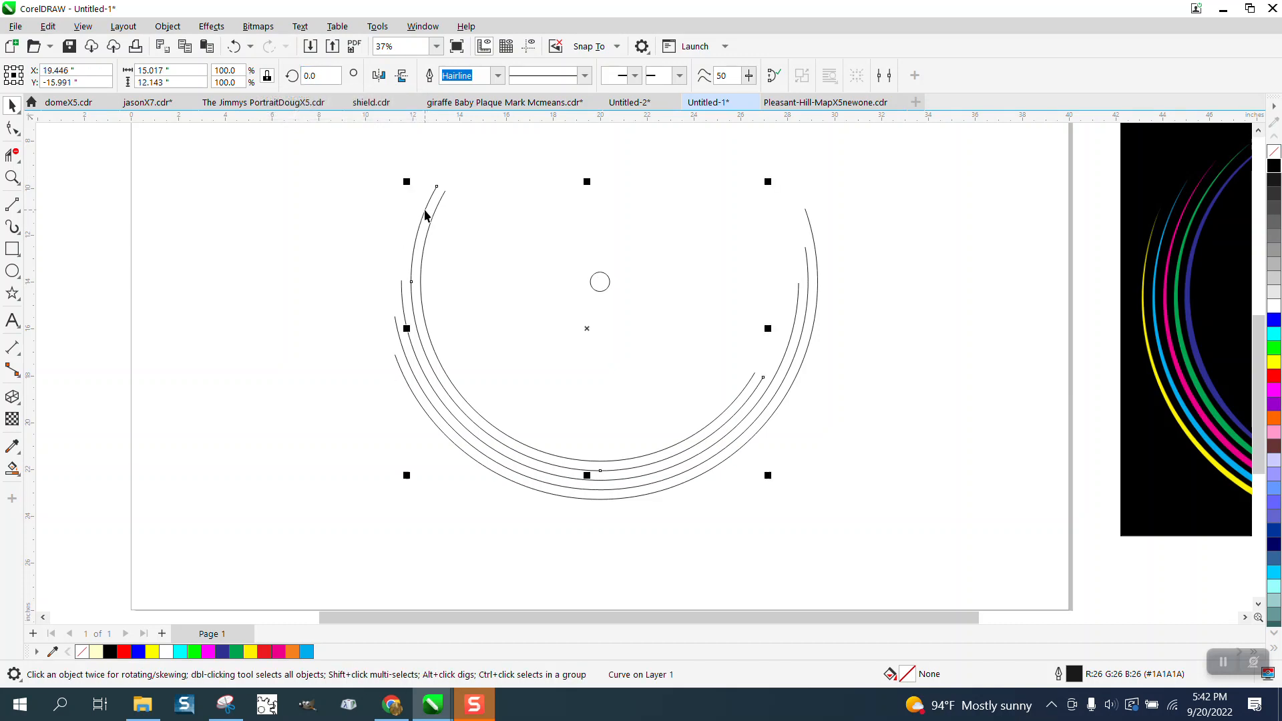
left_click(586, 328)
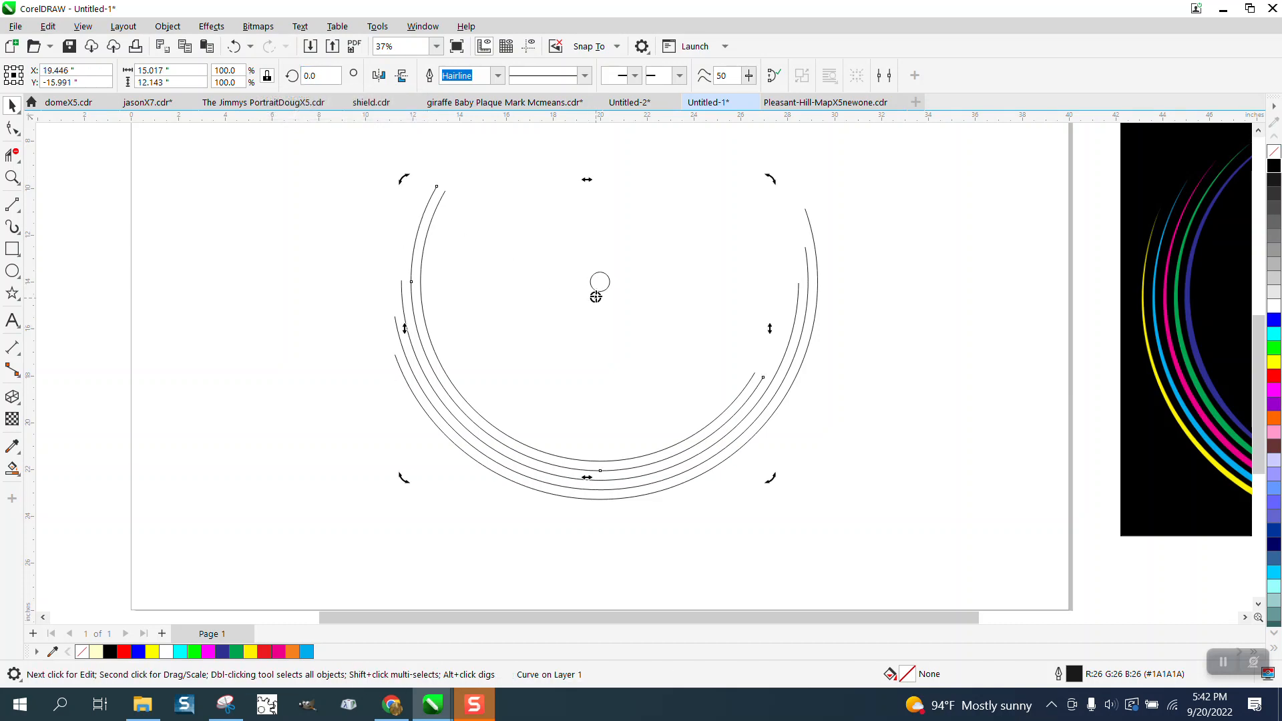
mouse_move(427, 205)
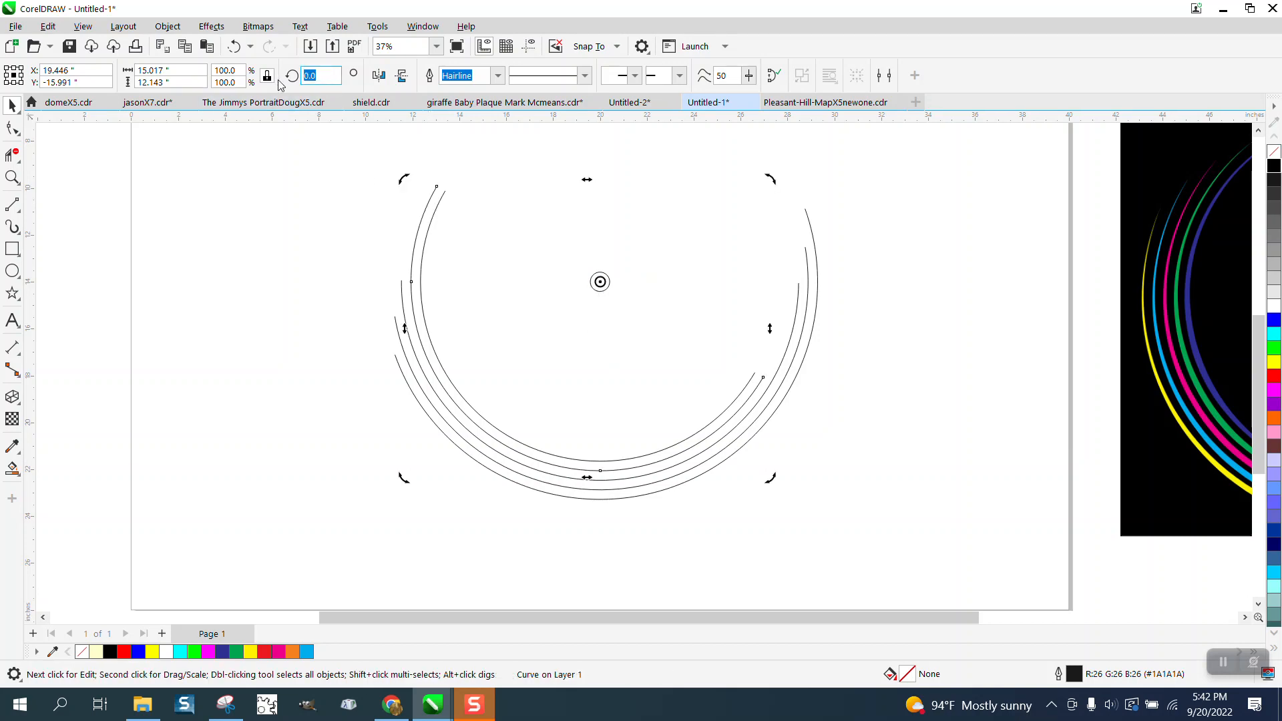
type("20.0")
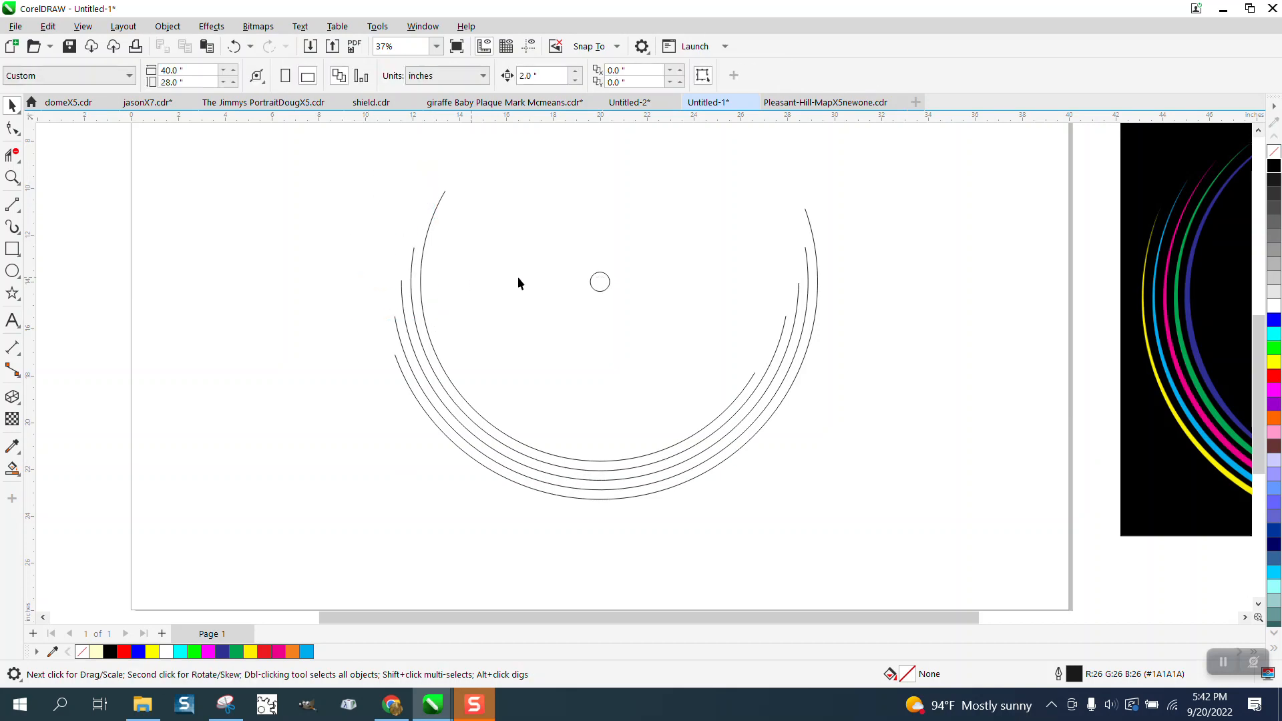
Step: Apply a tapered Artistic Media preset stroke to the arcs at about 0.21 inches wide
left_click(599, 282)
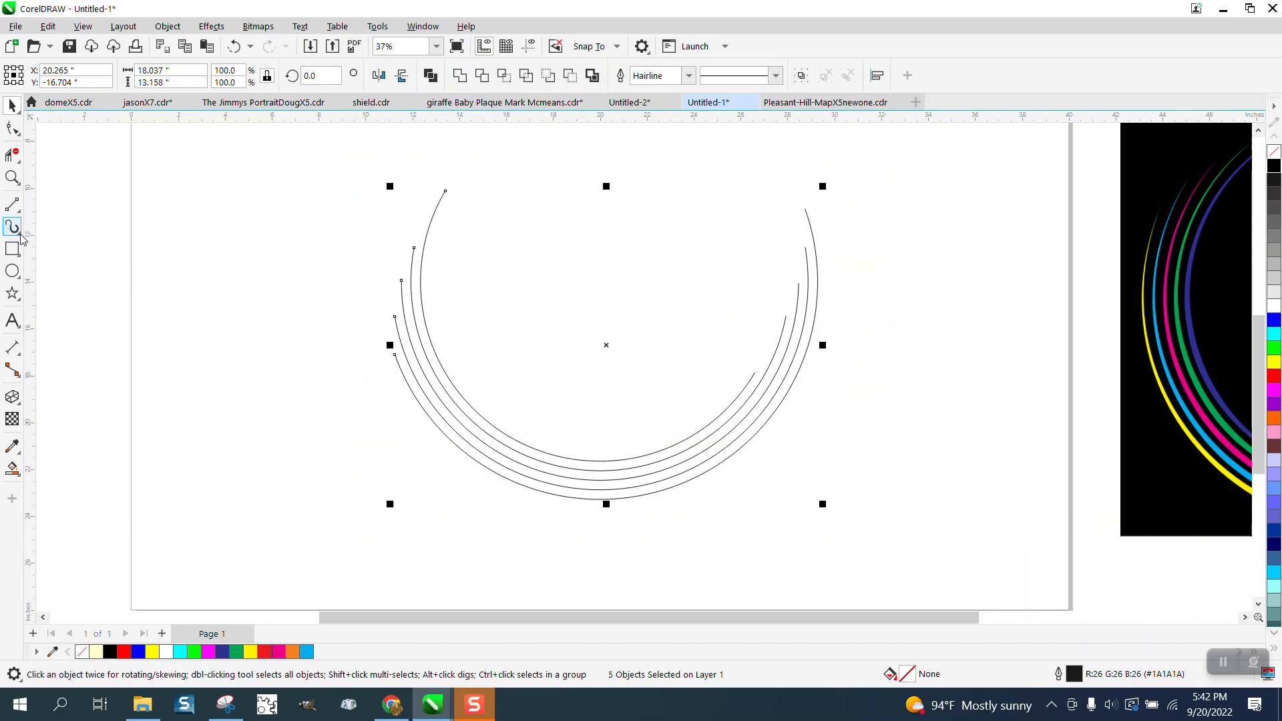
left_click(12, 227)
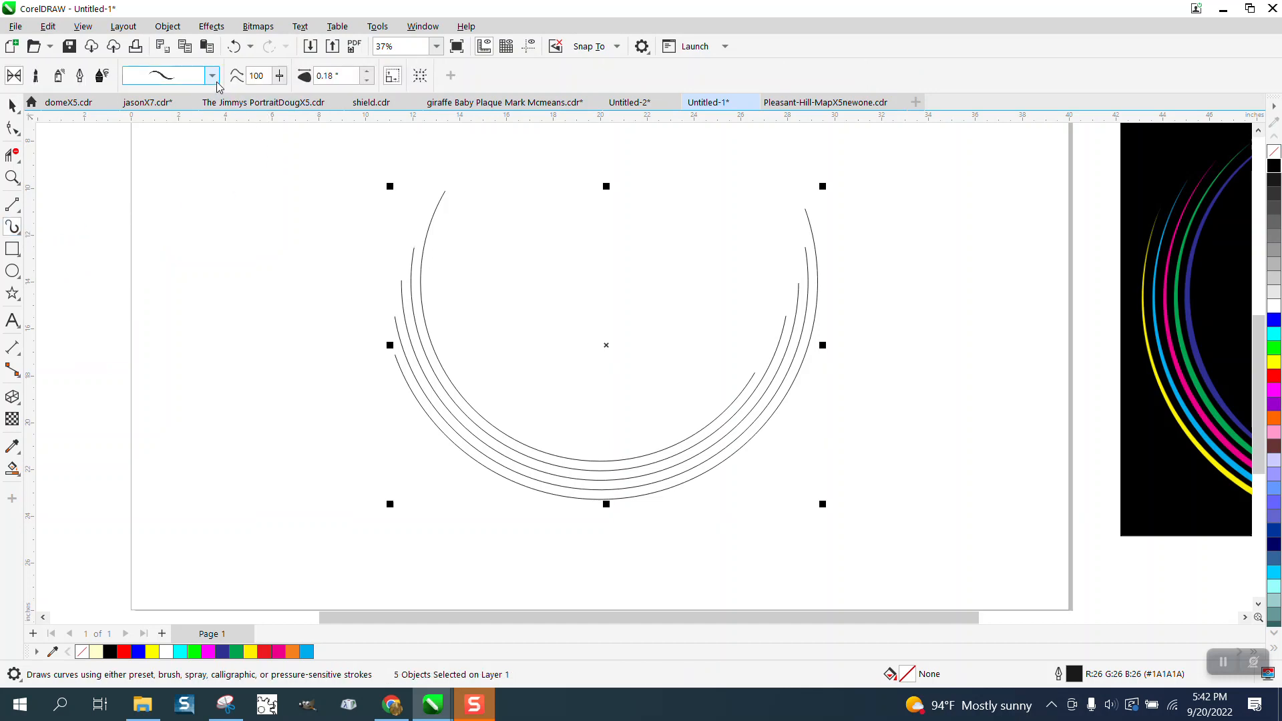
left_click(212, 75)
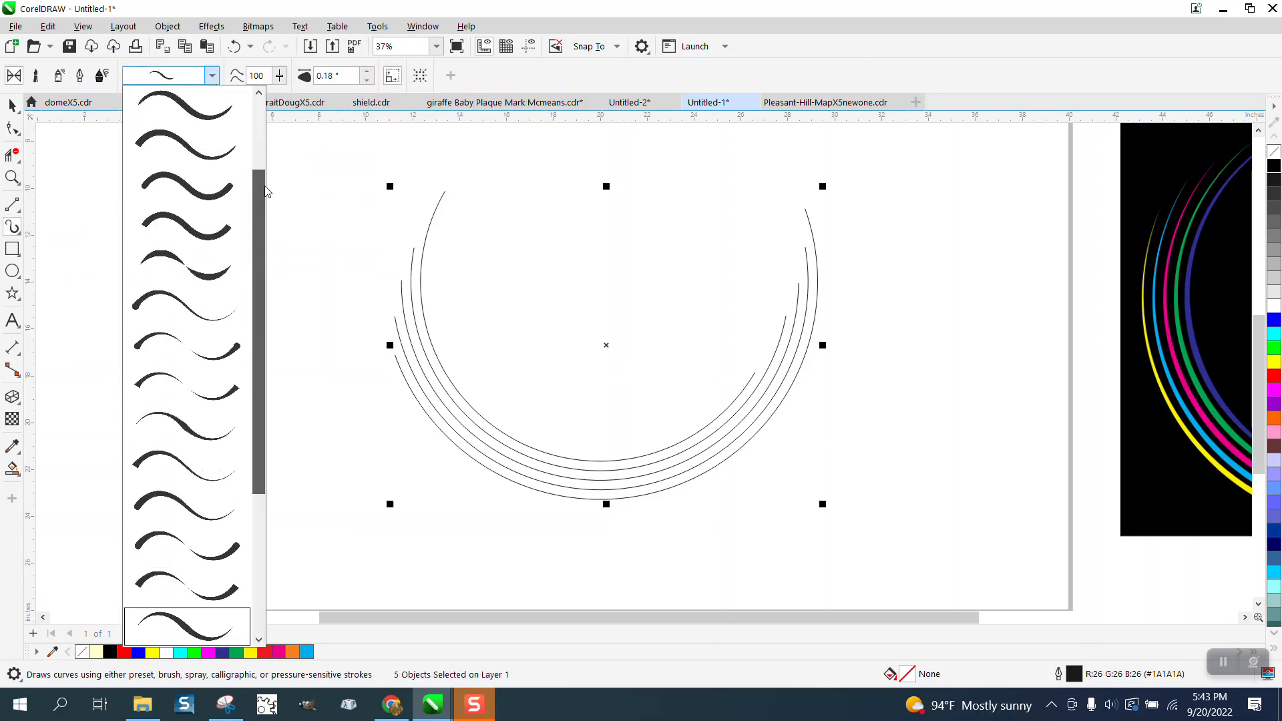
scroll("down", 3)
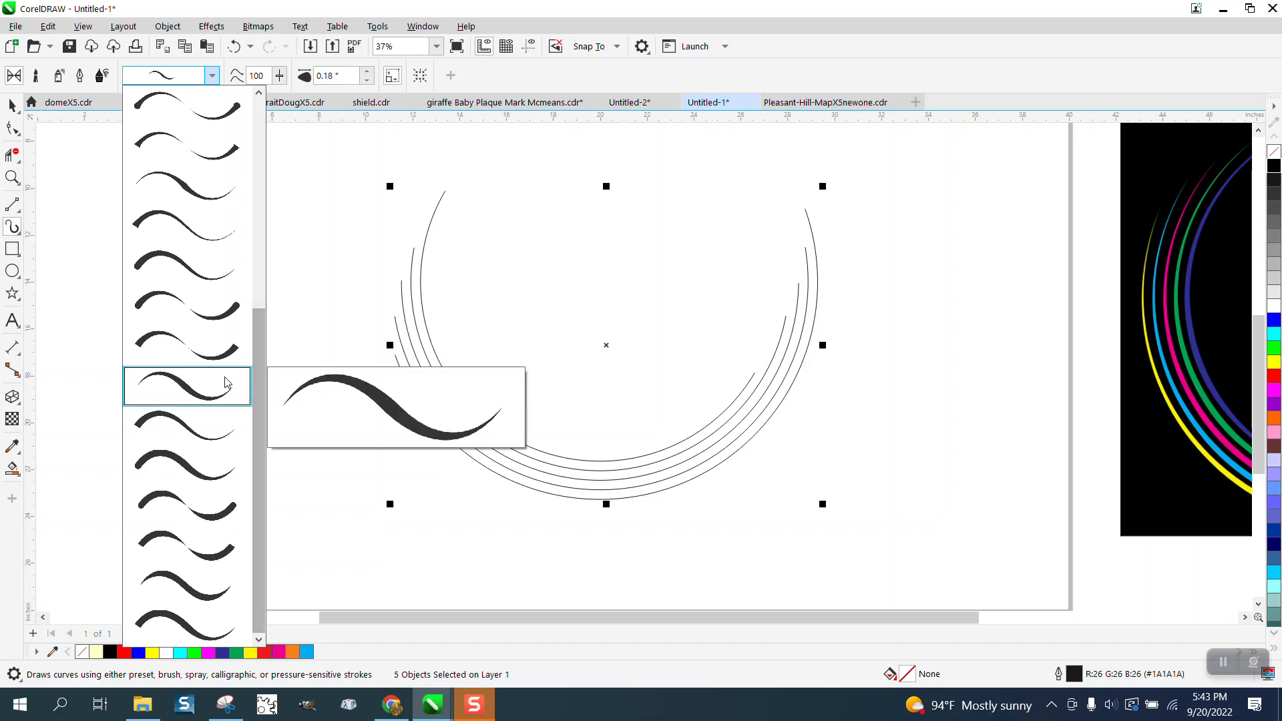
left_click(187, 385)
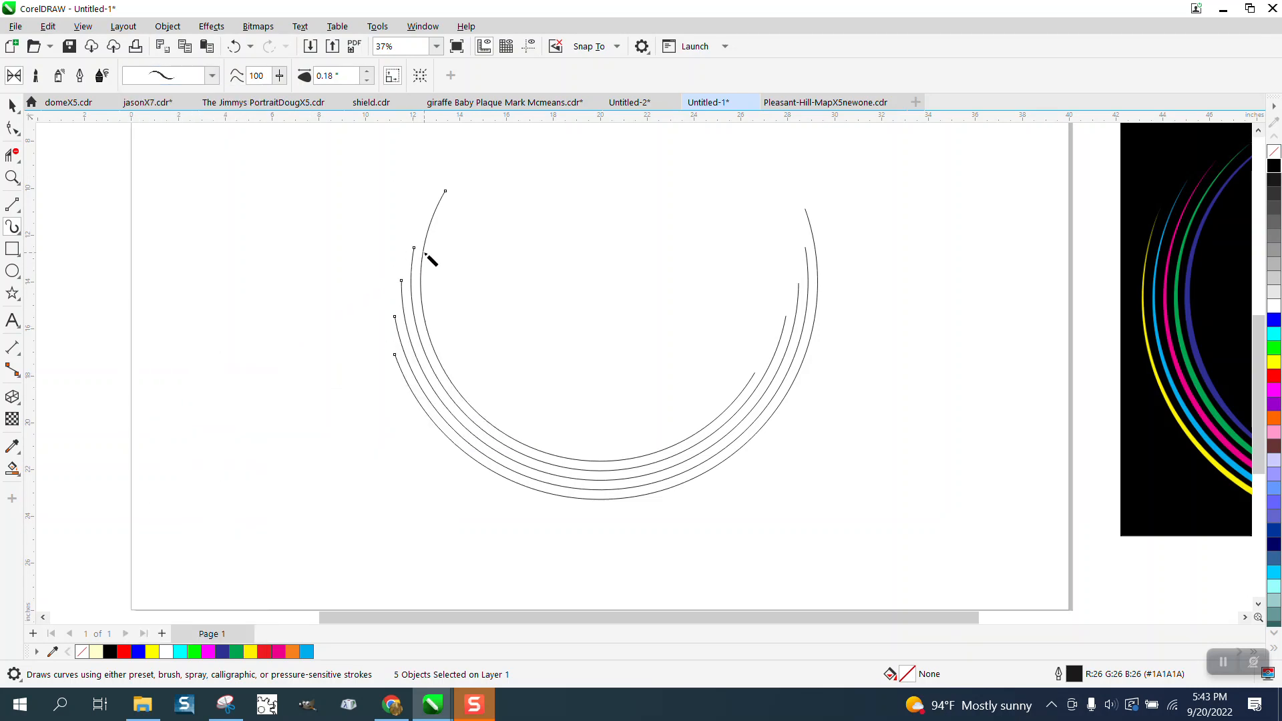
left_click(367, 72)
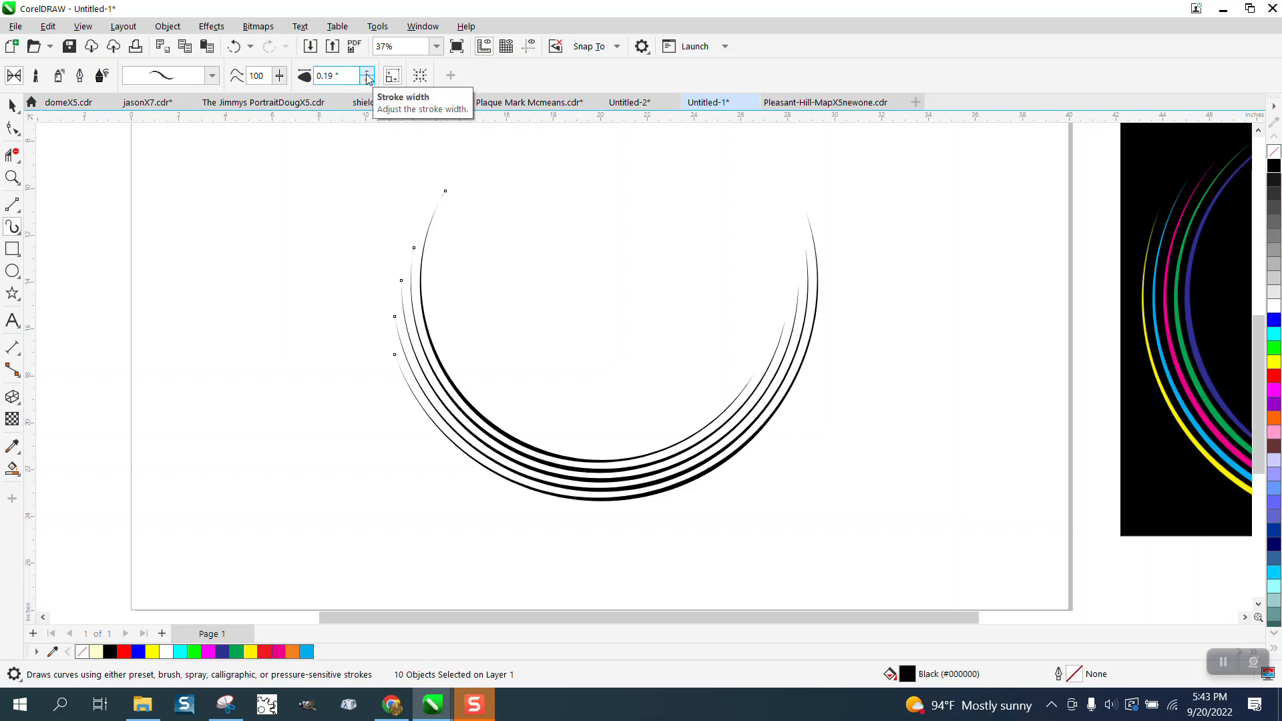
left_click(366, 70)
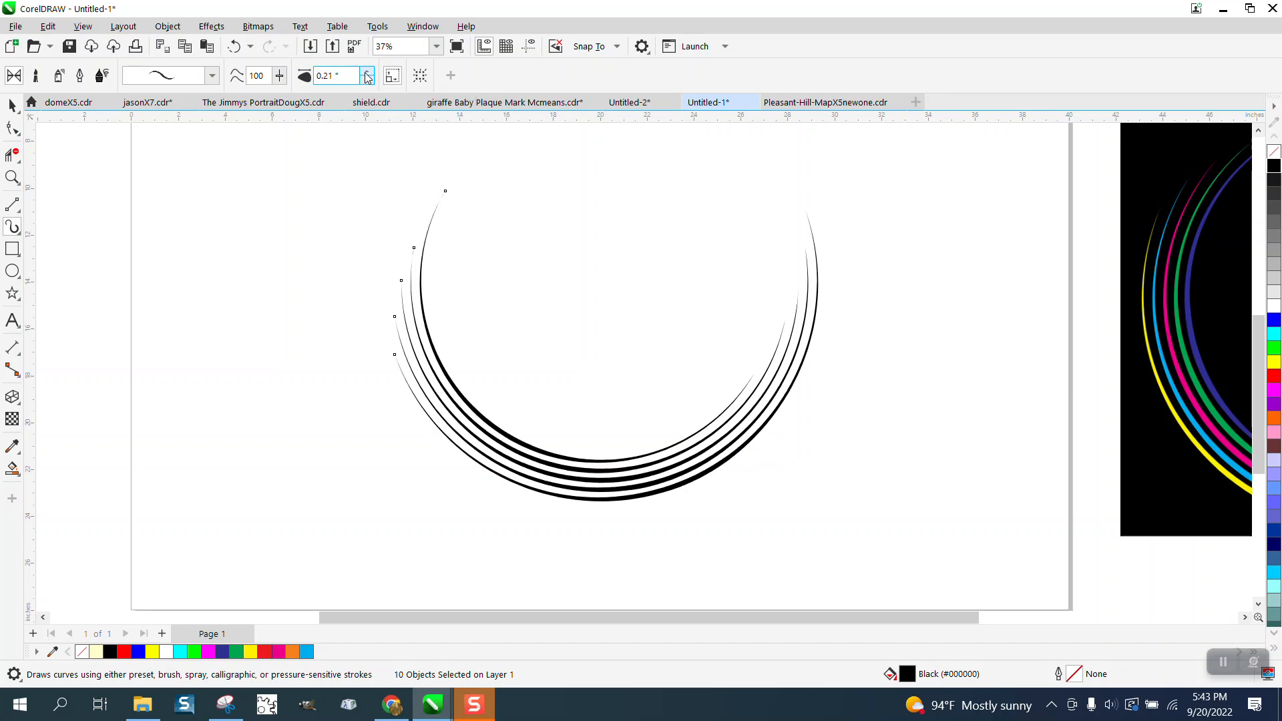
Step: Break the Artistic Media group apart so the tapered strokes become independent curves
left_click(12, 104)
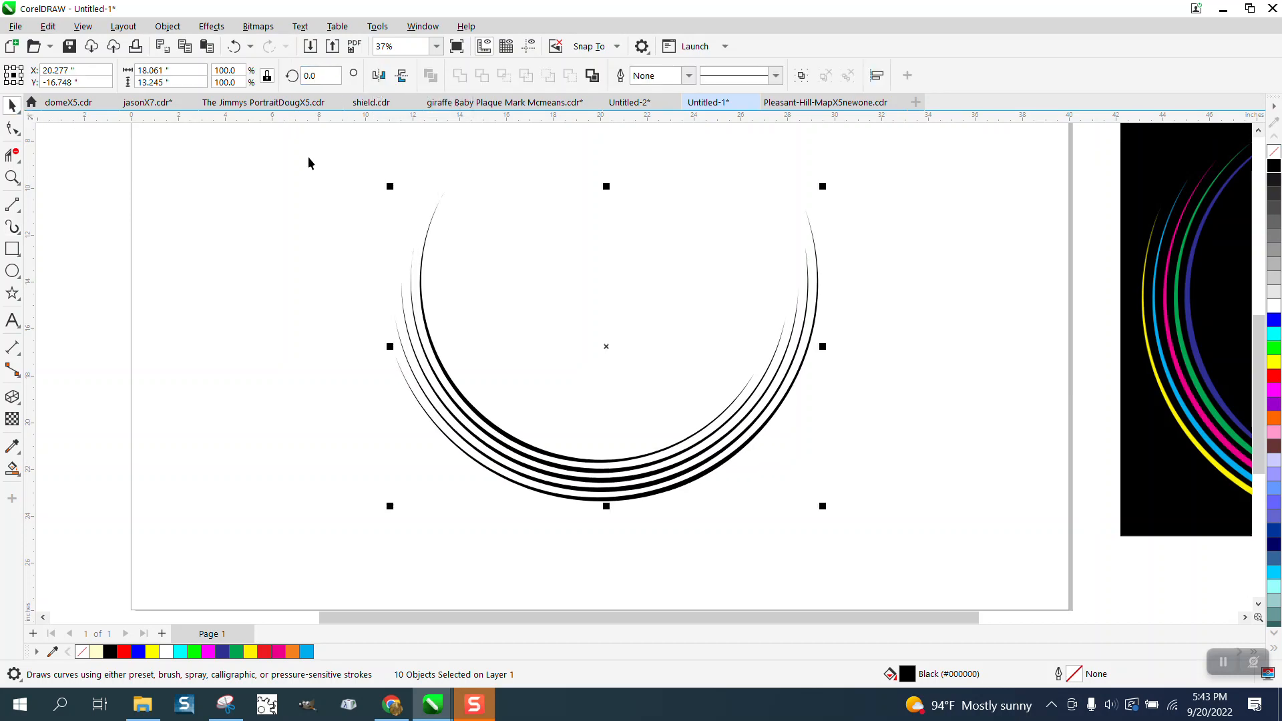
left_click(162, 70)
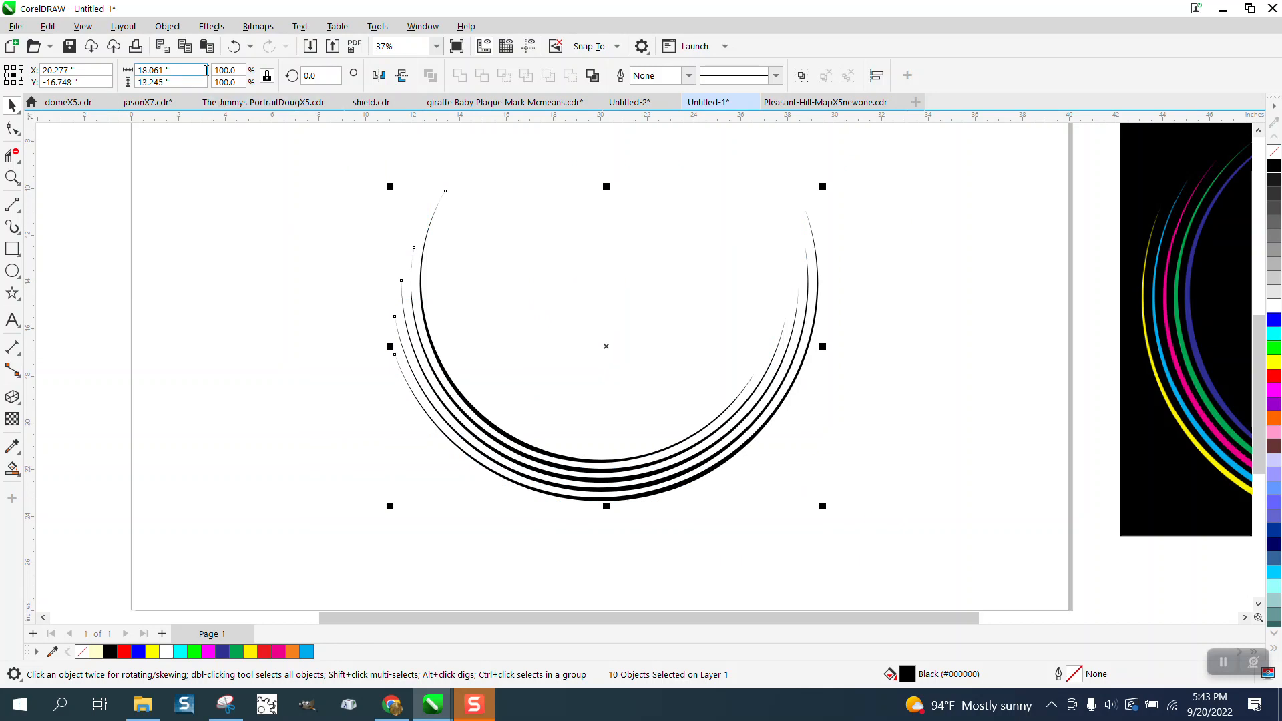
left_click(167, 27)
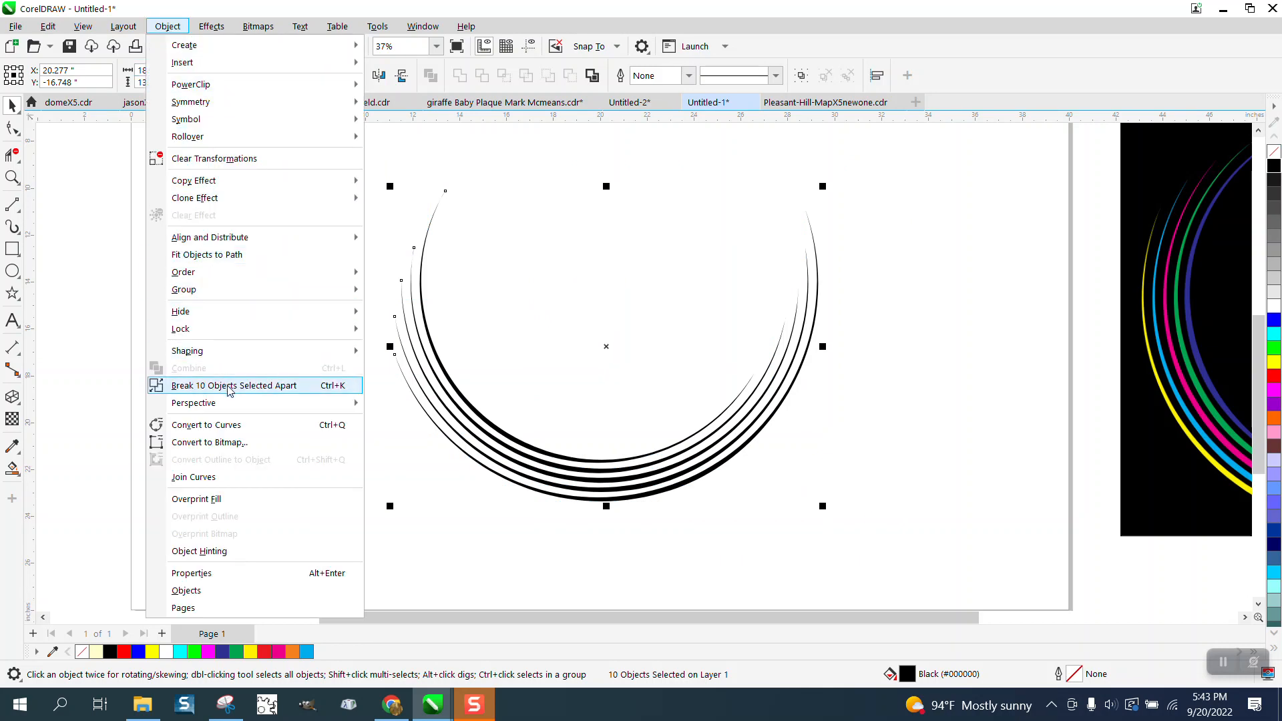
left_click(235, 385)
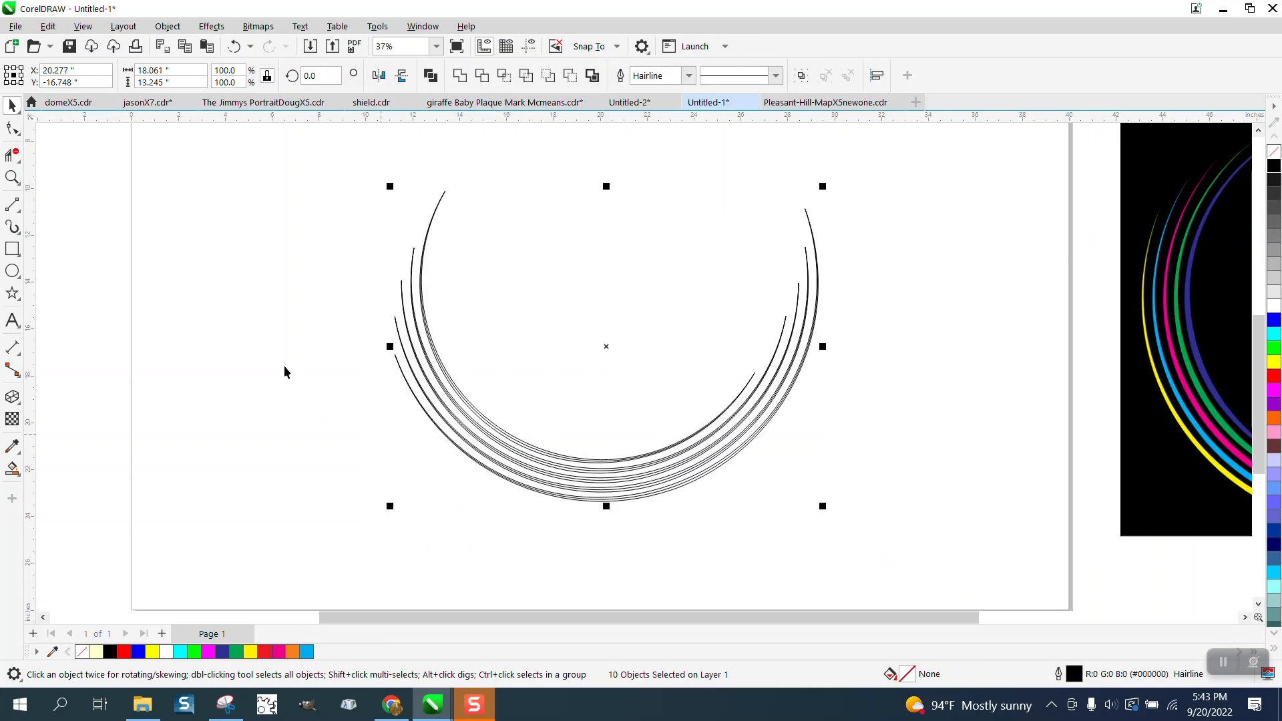
left_click(13, 178)
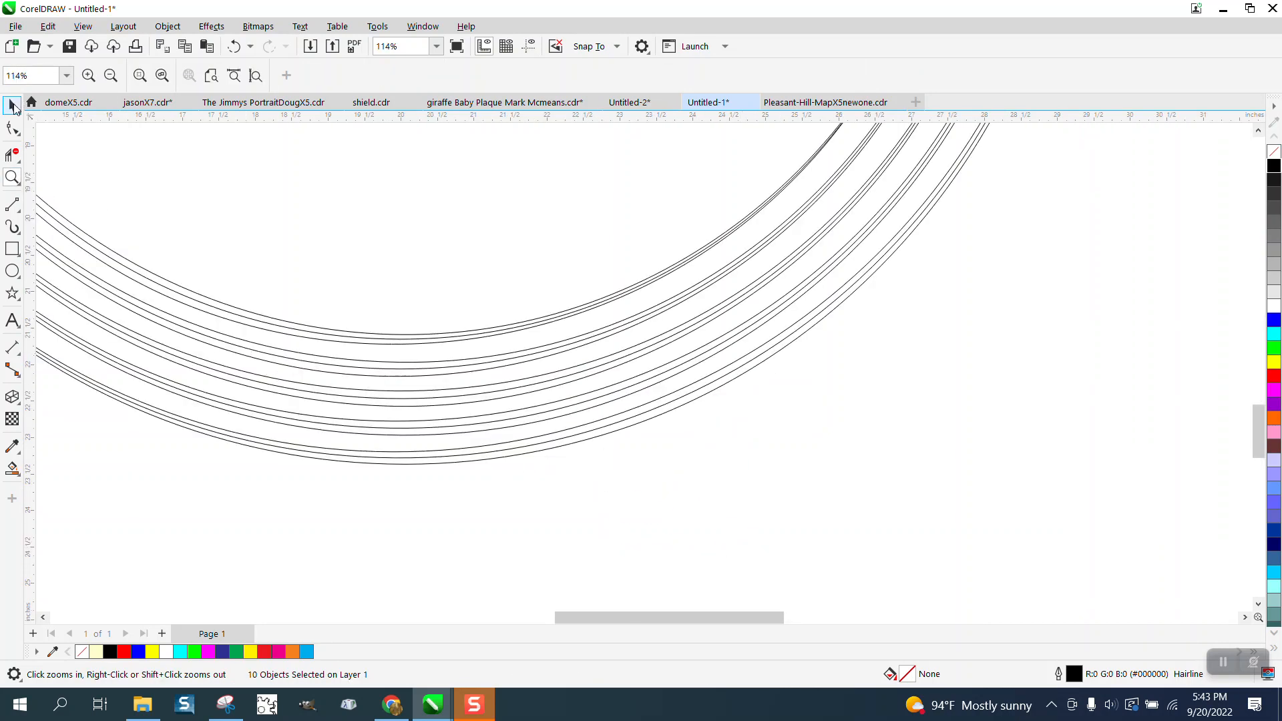
left_click(13, 107)
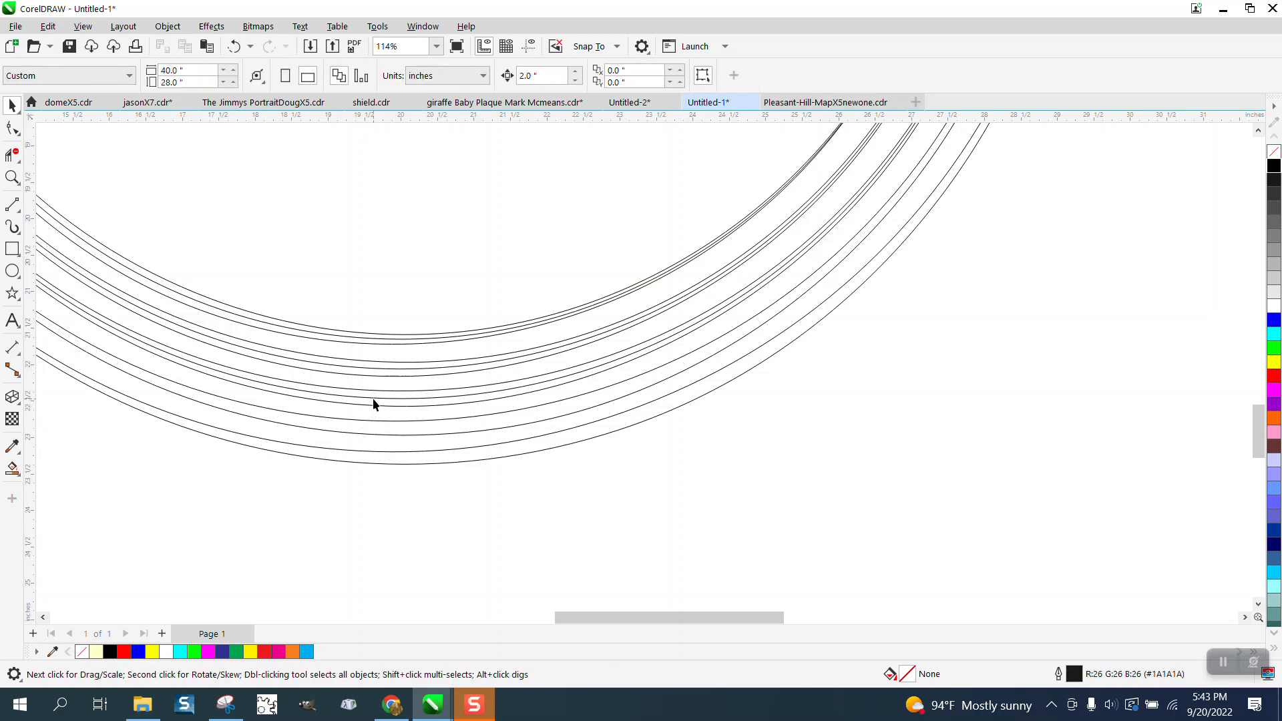
mouse_move(378, 375)
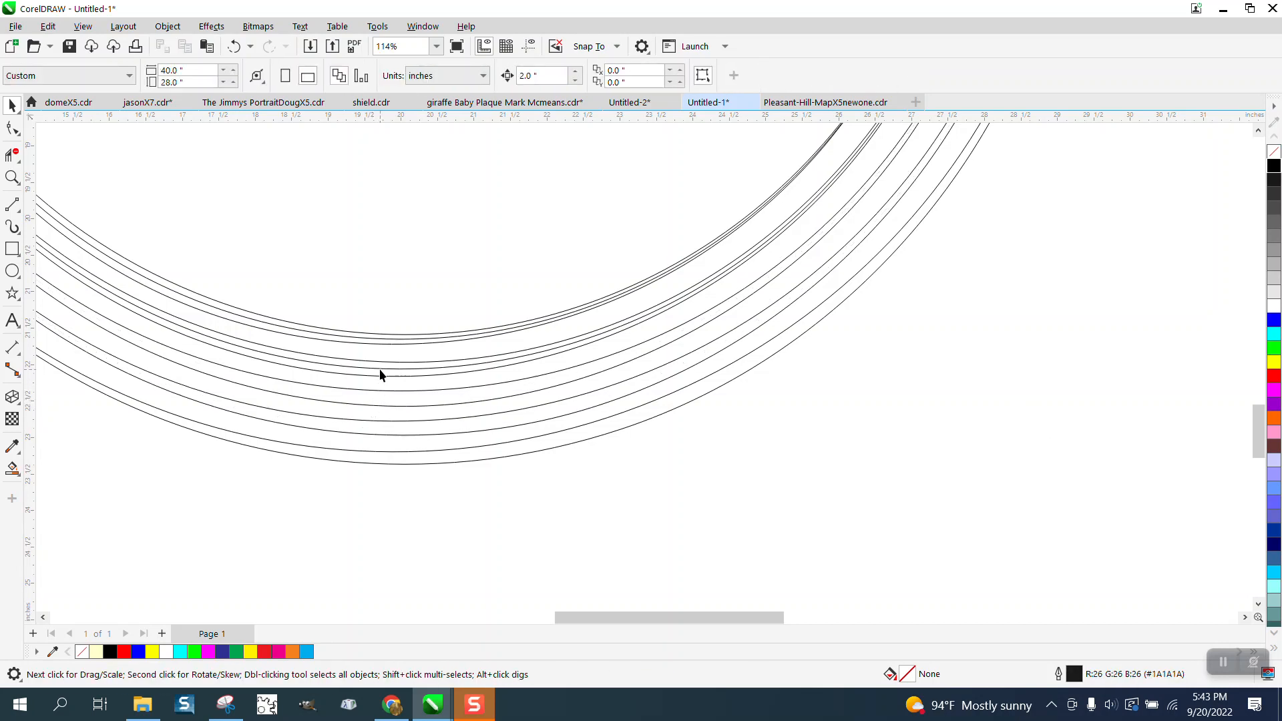
left_click(382, 343)
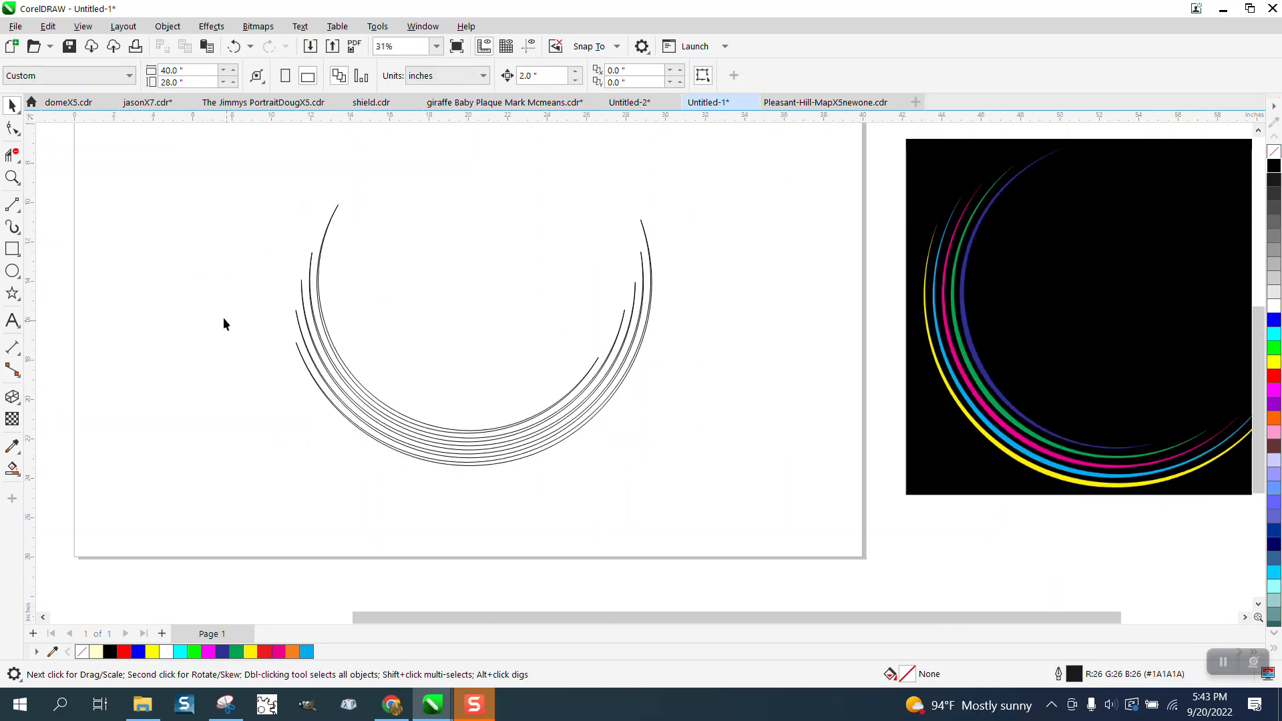
mouse_move(172, 157)
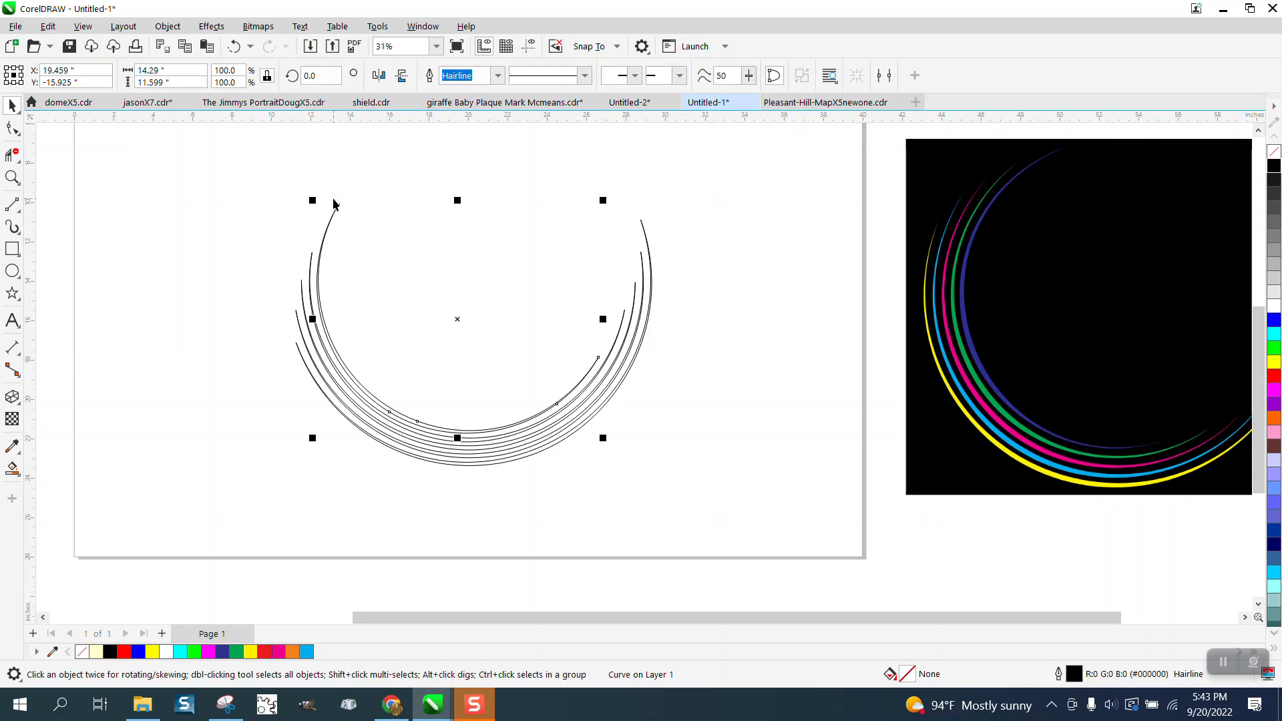
Step: Fill the arcs from innermost outward with blue, green, red, cyan and yellow
left_click(1273, 321)
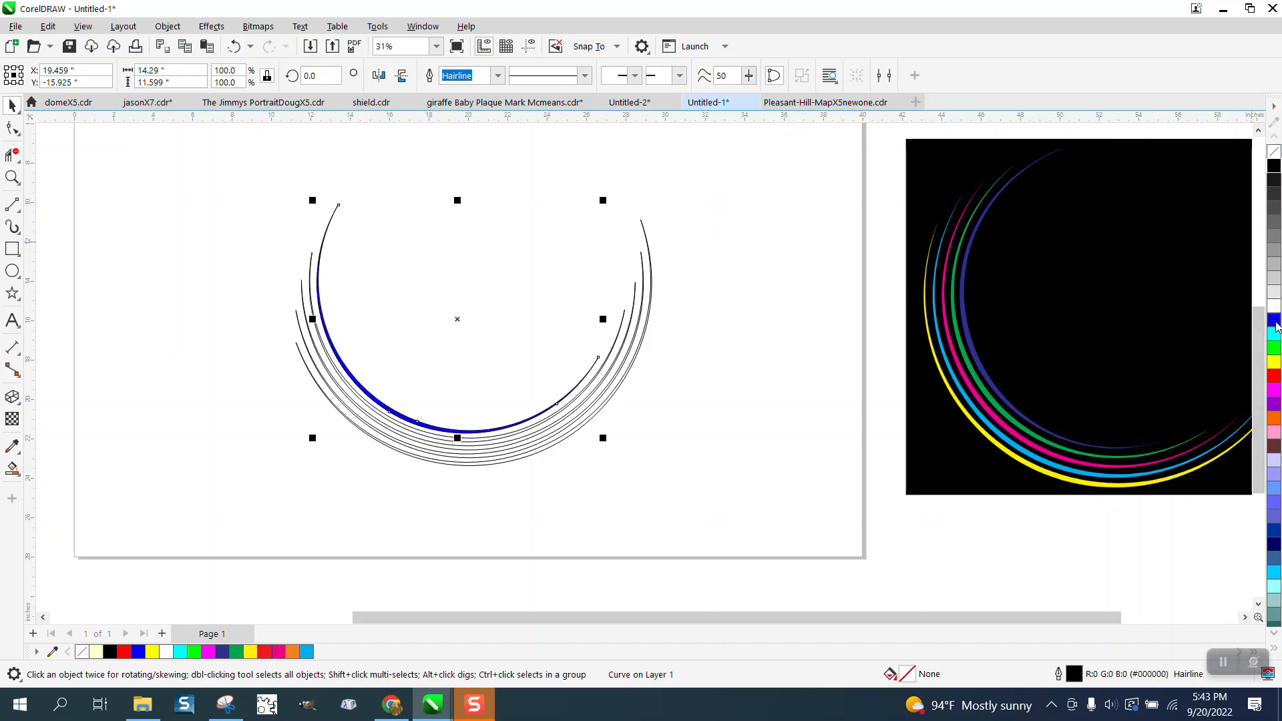
left_click(1272, 319)
type("20")
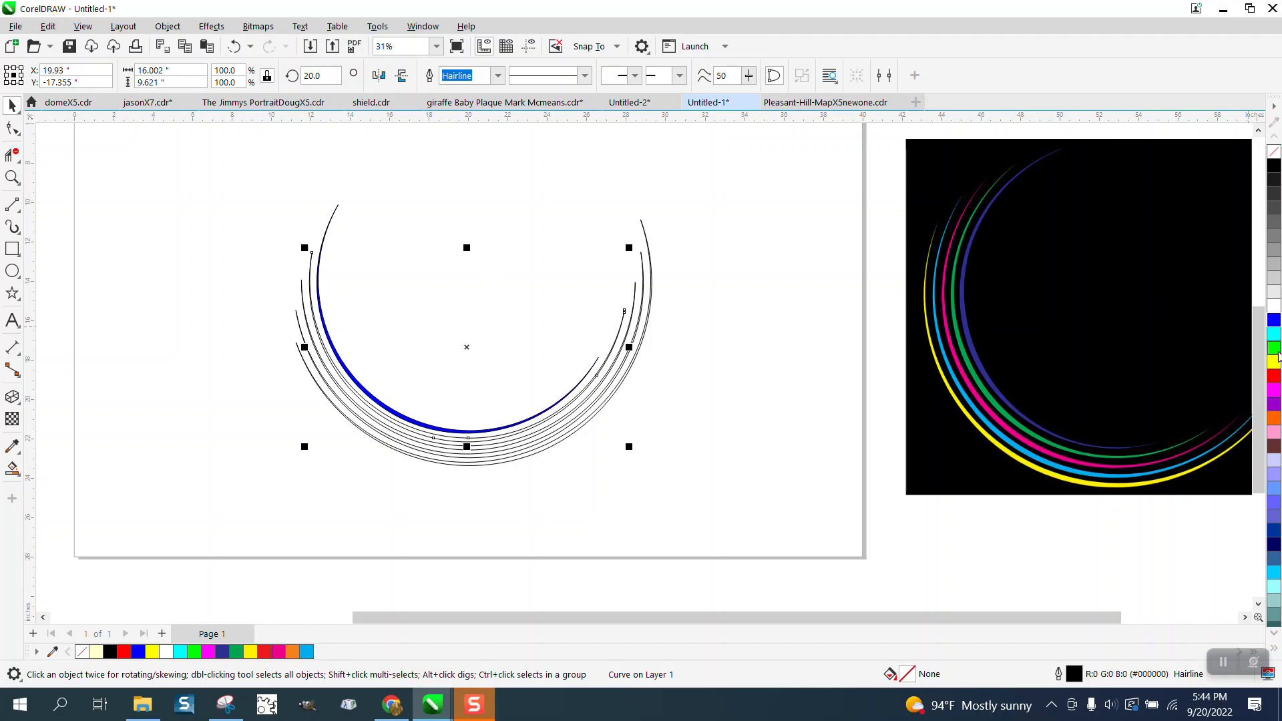
left_click(1273, 348)
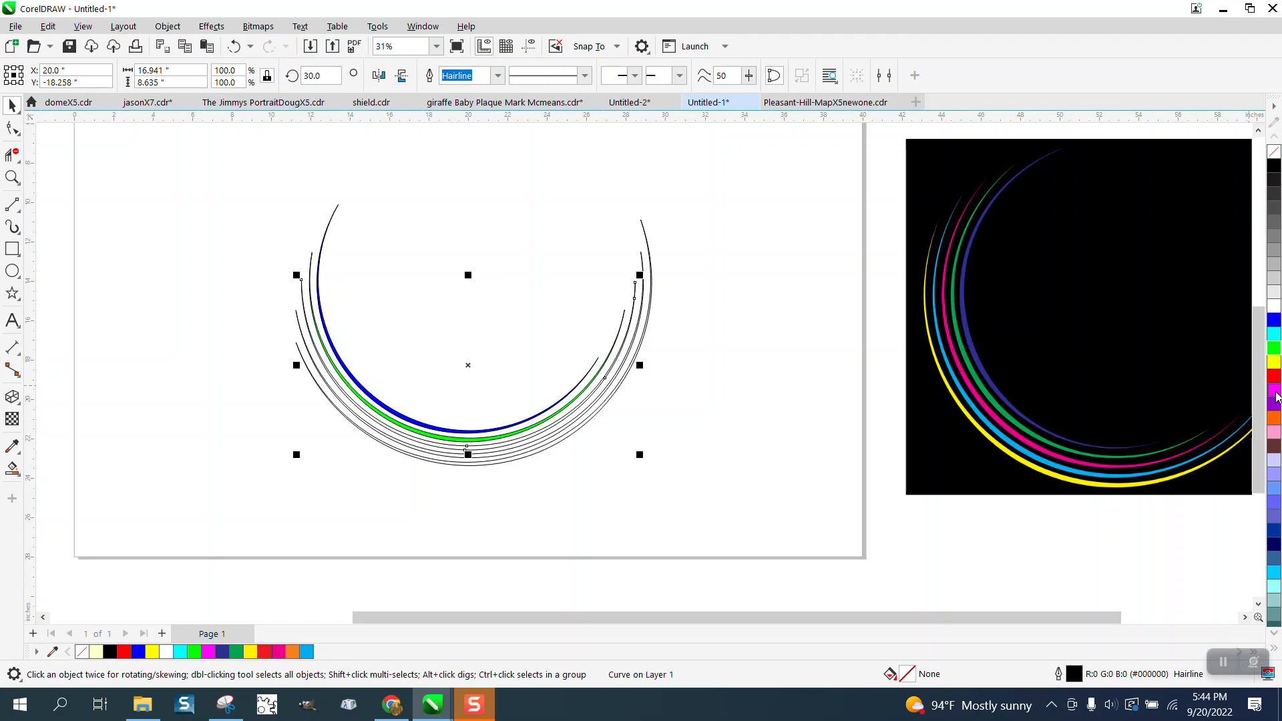
left_click(1272, 375)
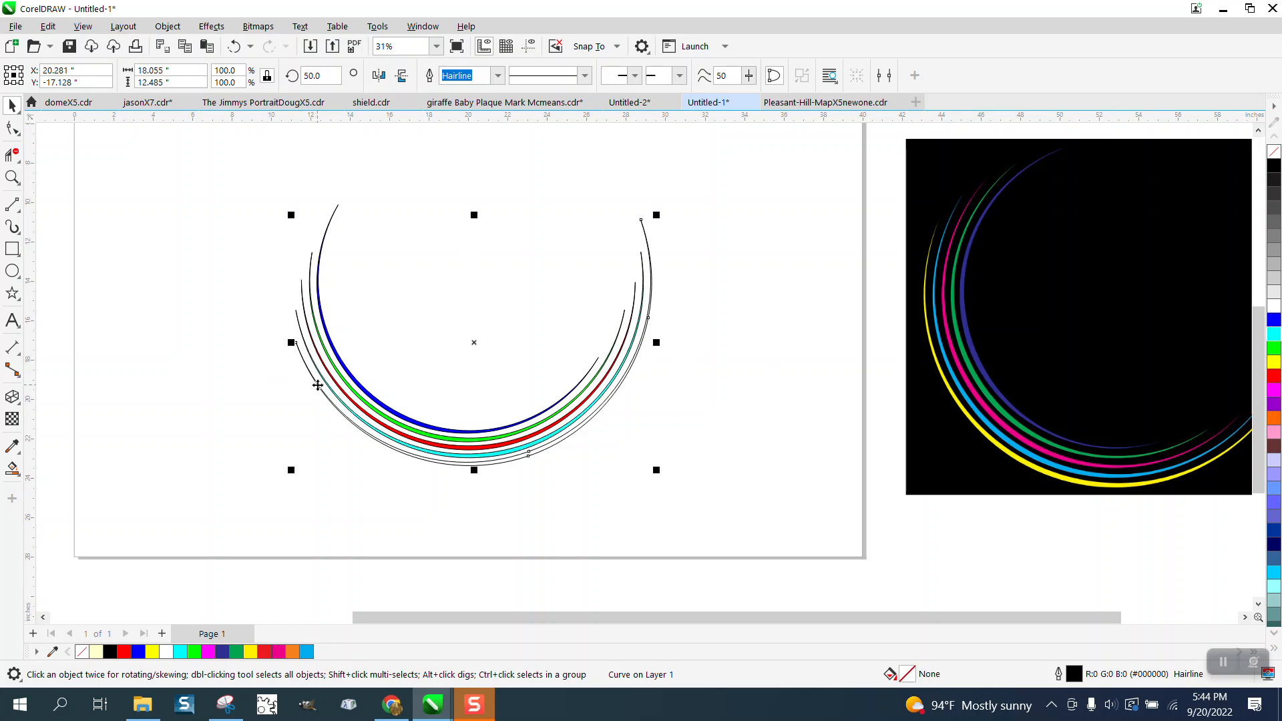
left_click(144, 651)
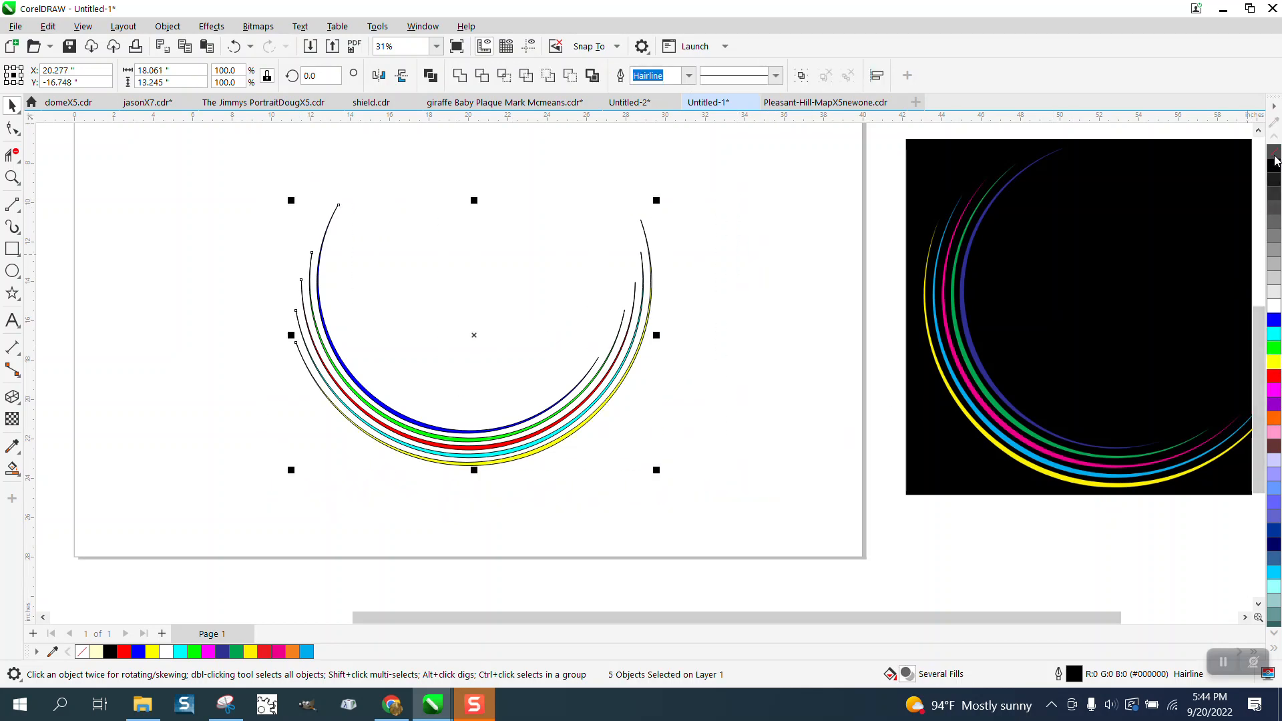
Step: Remove the arcs' outlines, group them and rotate the group so the opening faces upper right
left_click(658, 75)
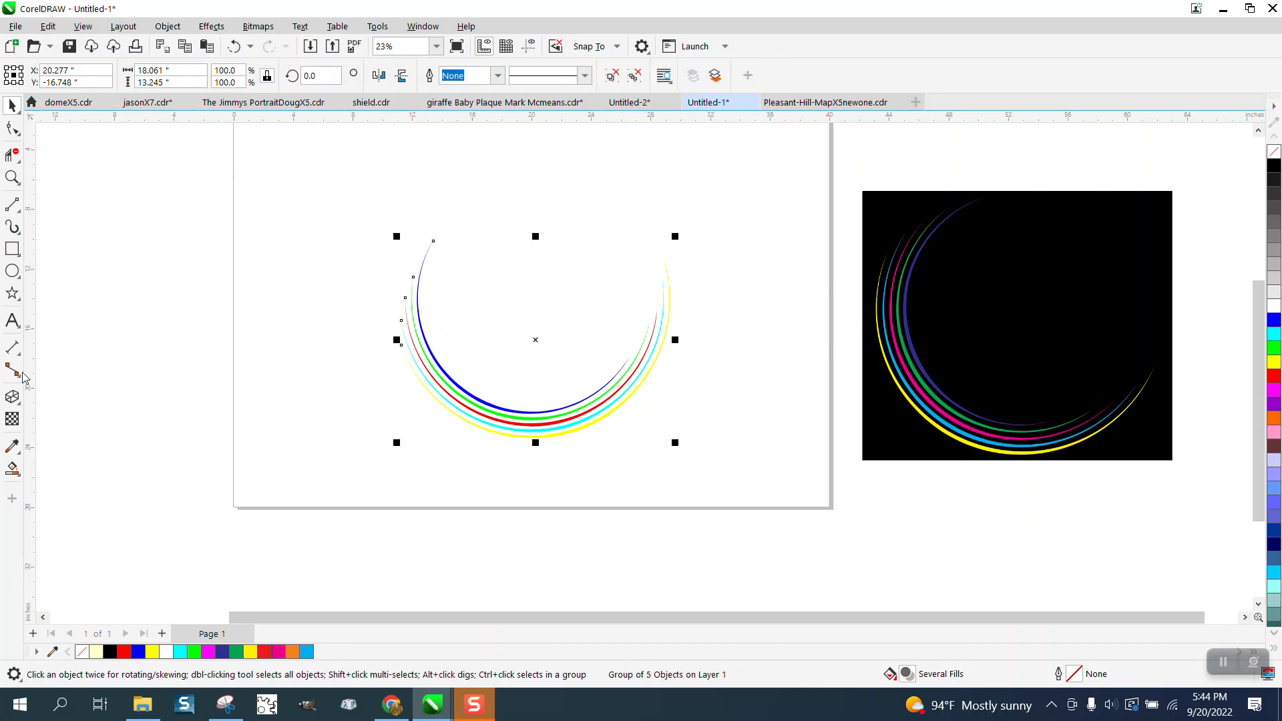
left_click(12, 271)
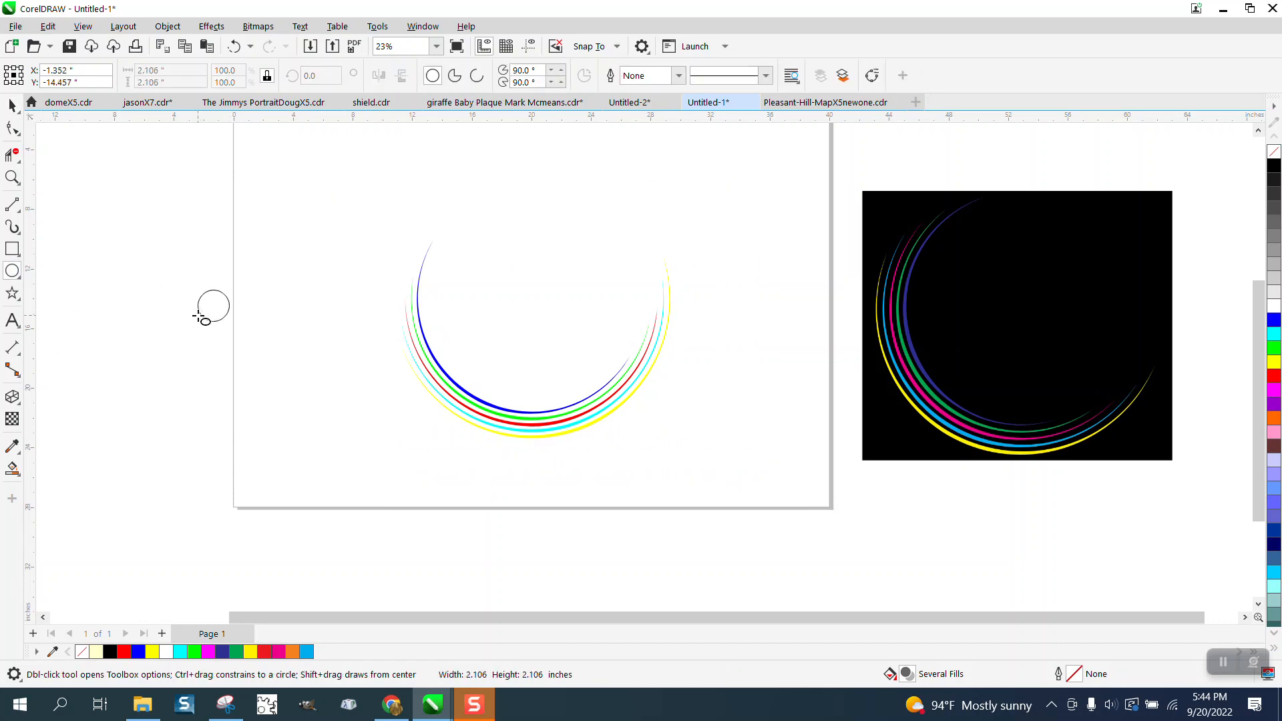
left_click(530, 298)
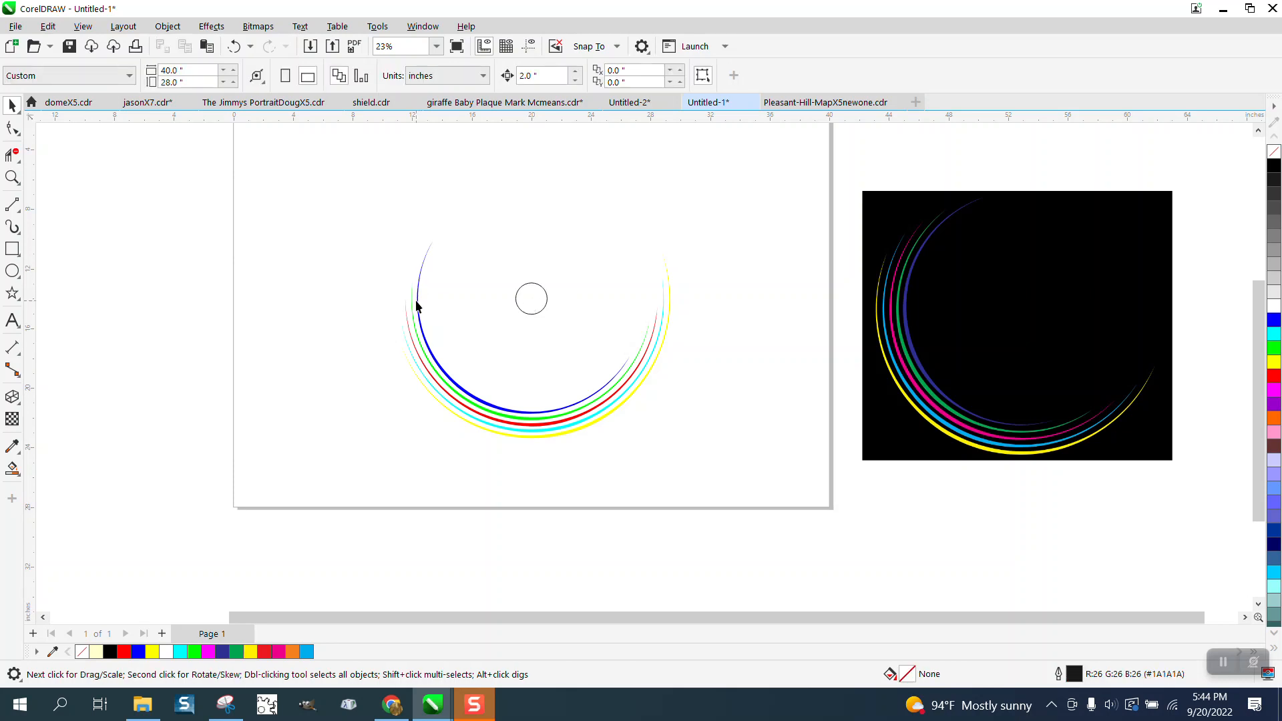
left_click(416, 307)
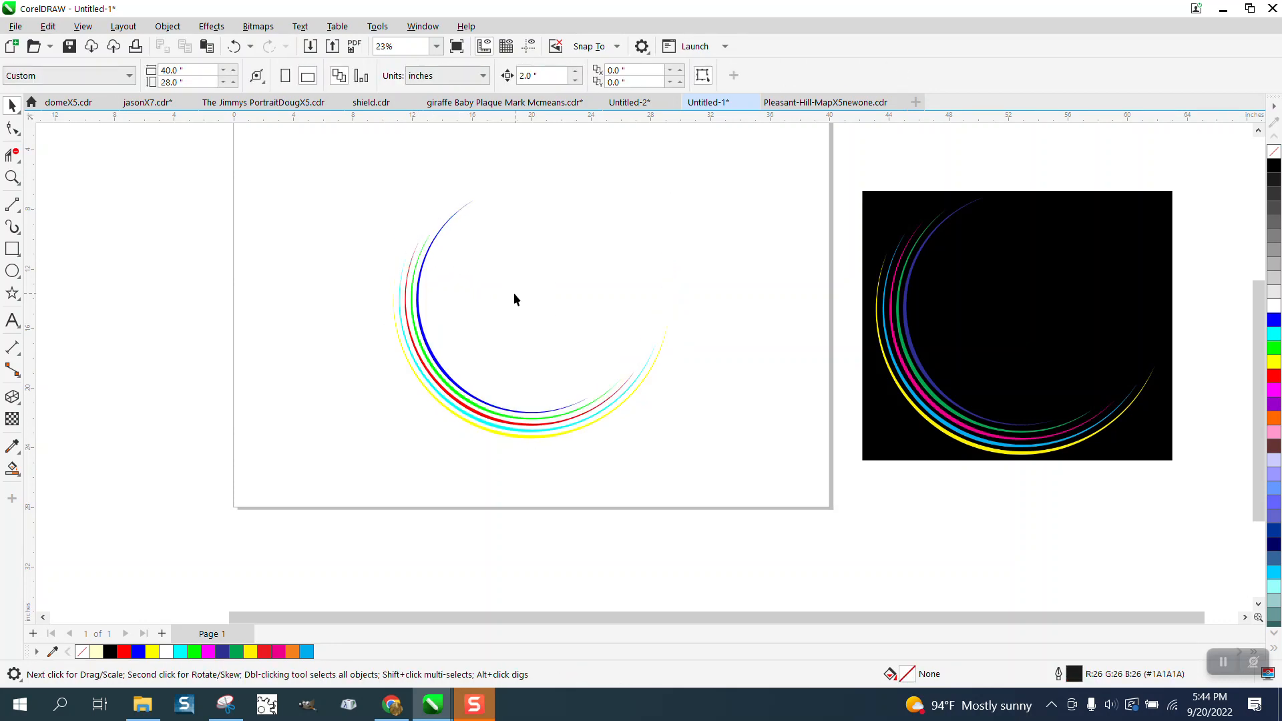
mouse_move(118, 251)
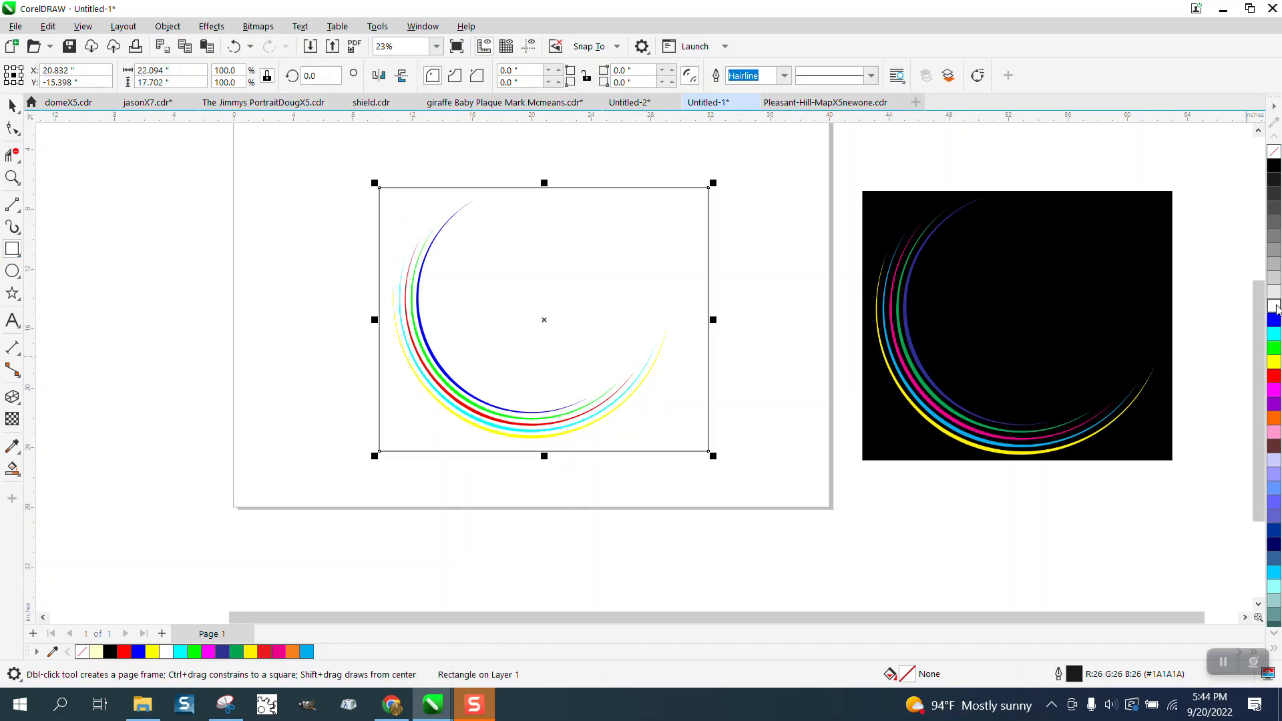
Step: Fill a new rectangle black and send it behind the arcs
left_click(108, 652)
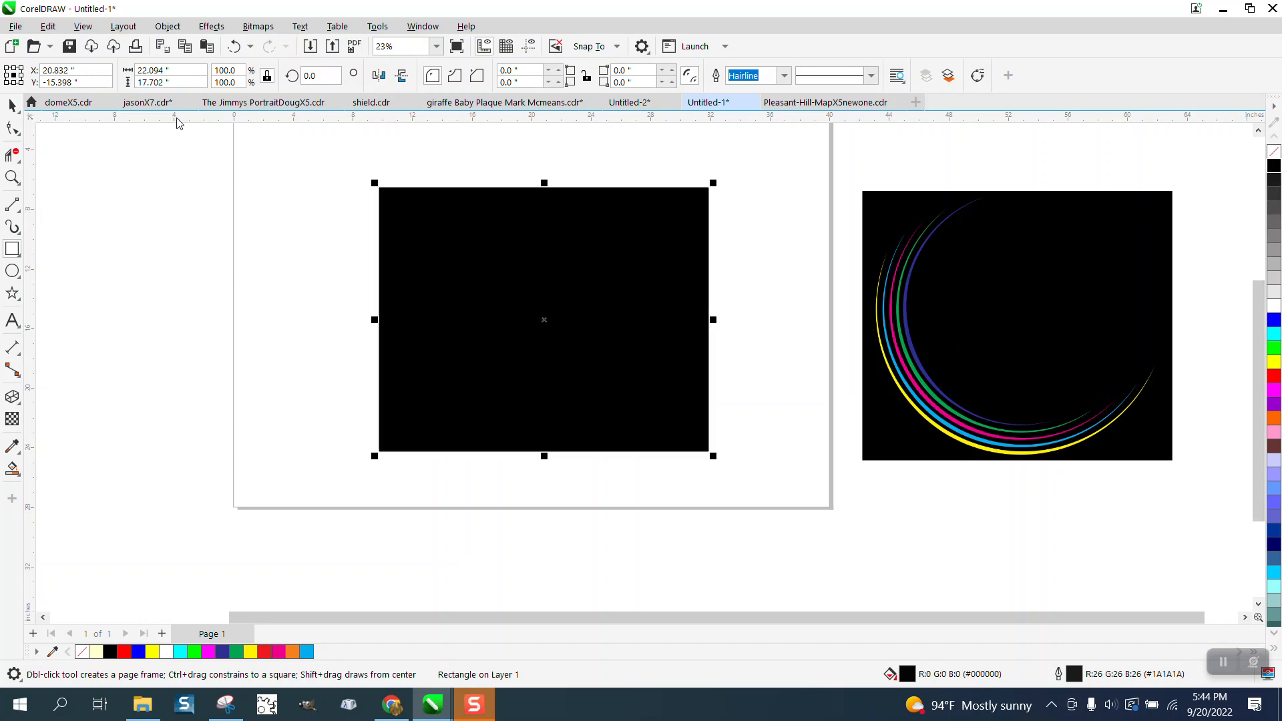
left_click(167, 25)
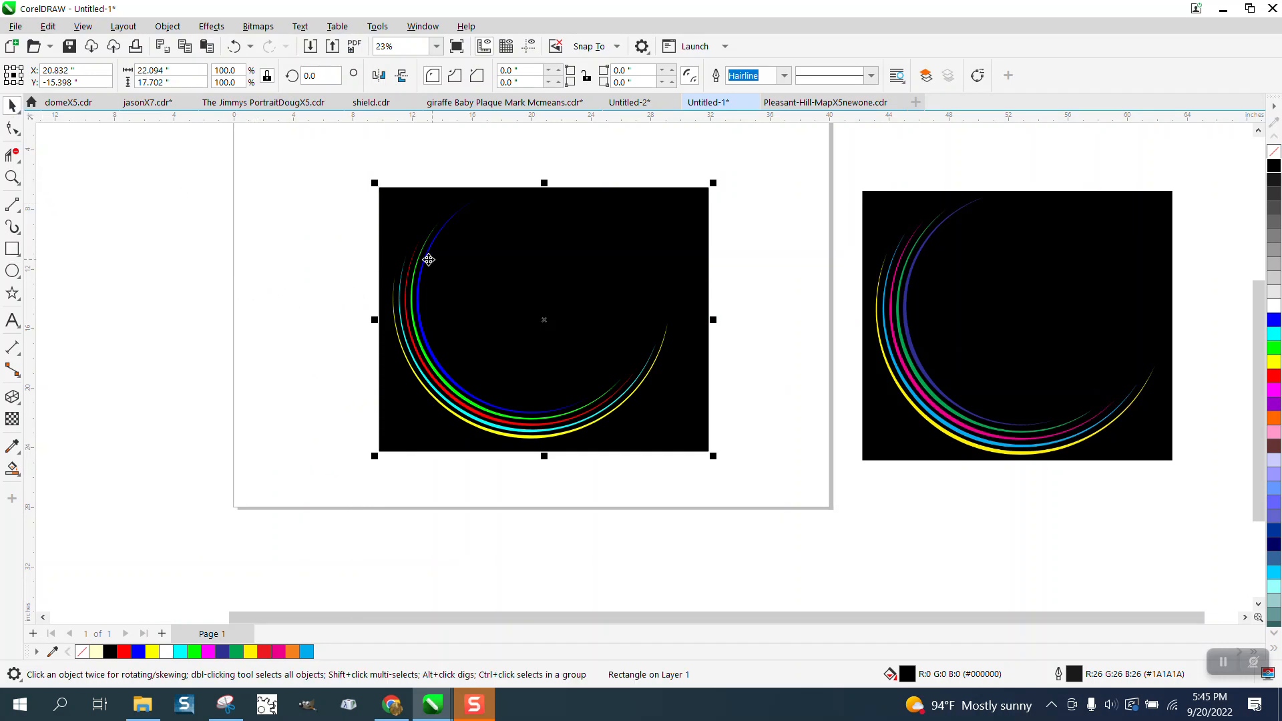
left_click(13, 178)
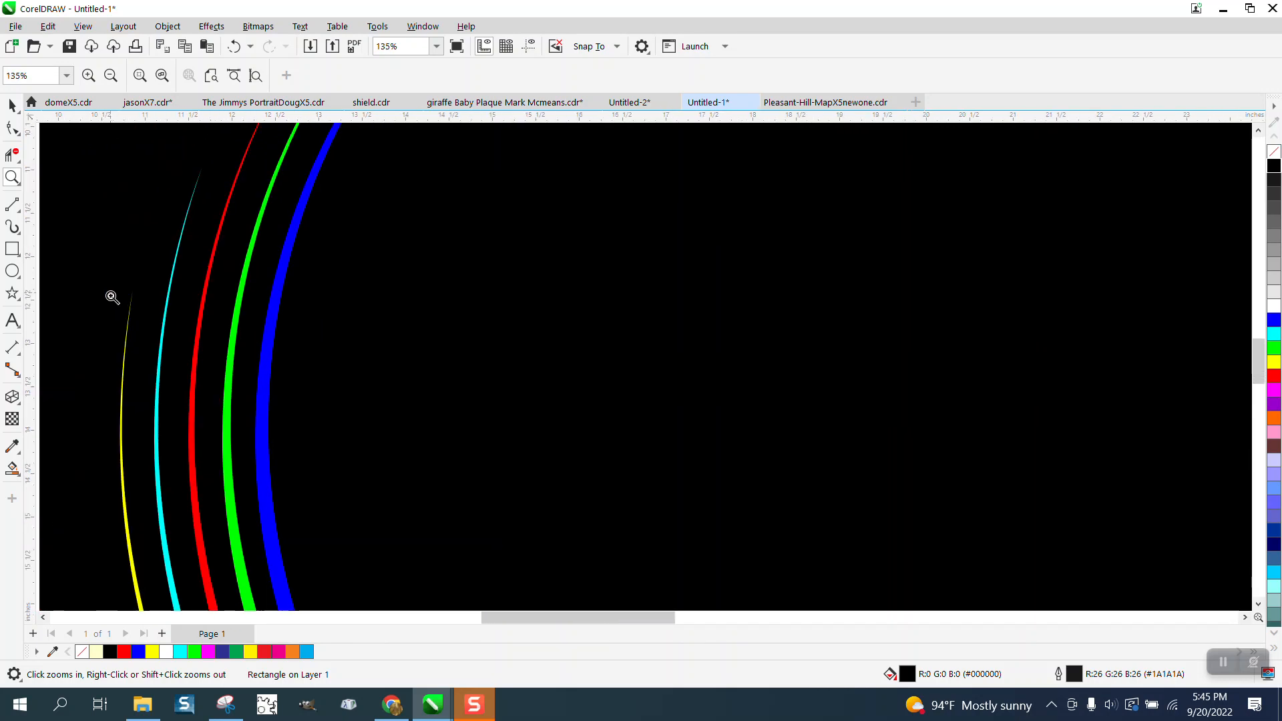
Step: Zoom in on the arc tips and compare the result with the reference
left_click(112, 296)
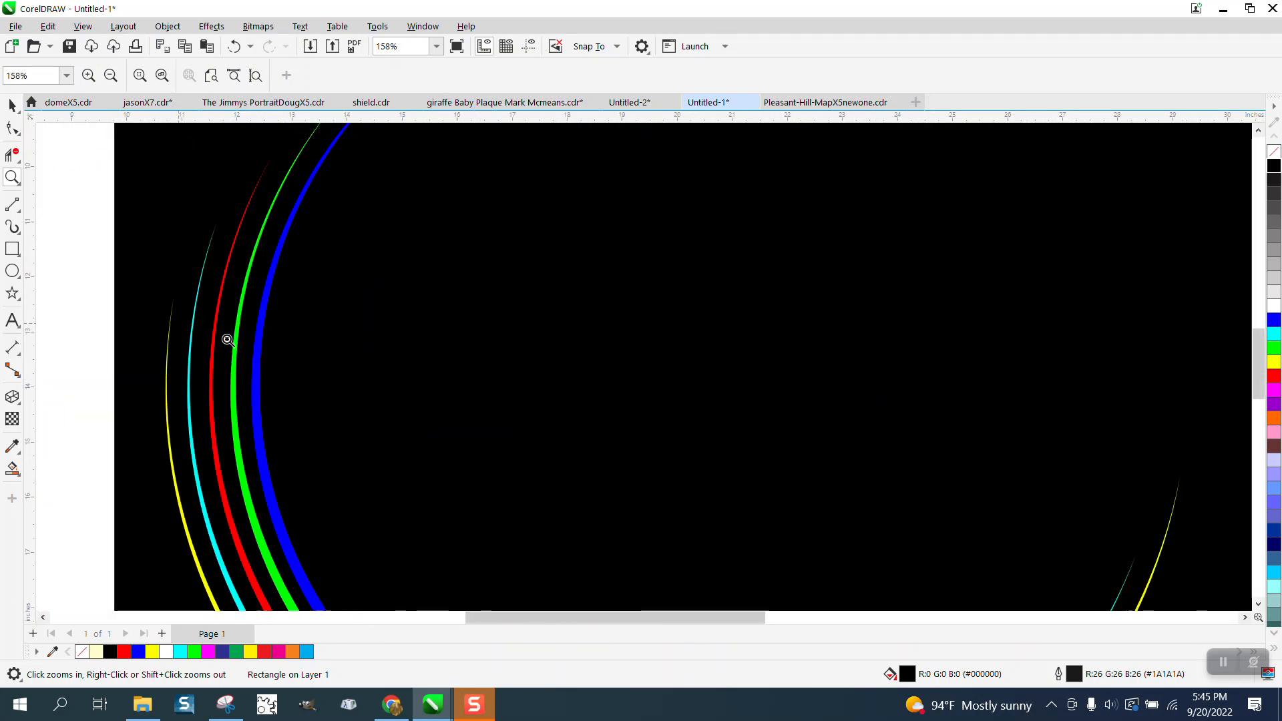
left_click(228, 340)
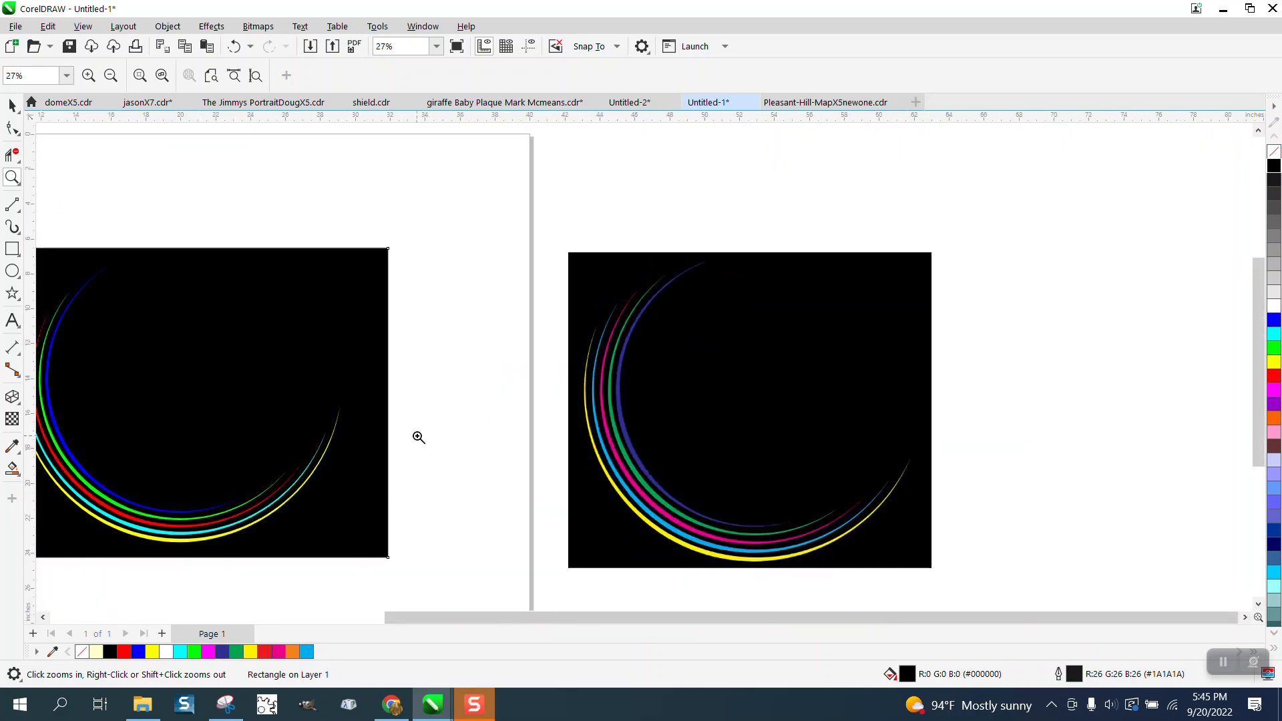
left_click(418, 438)
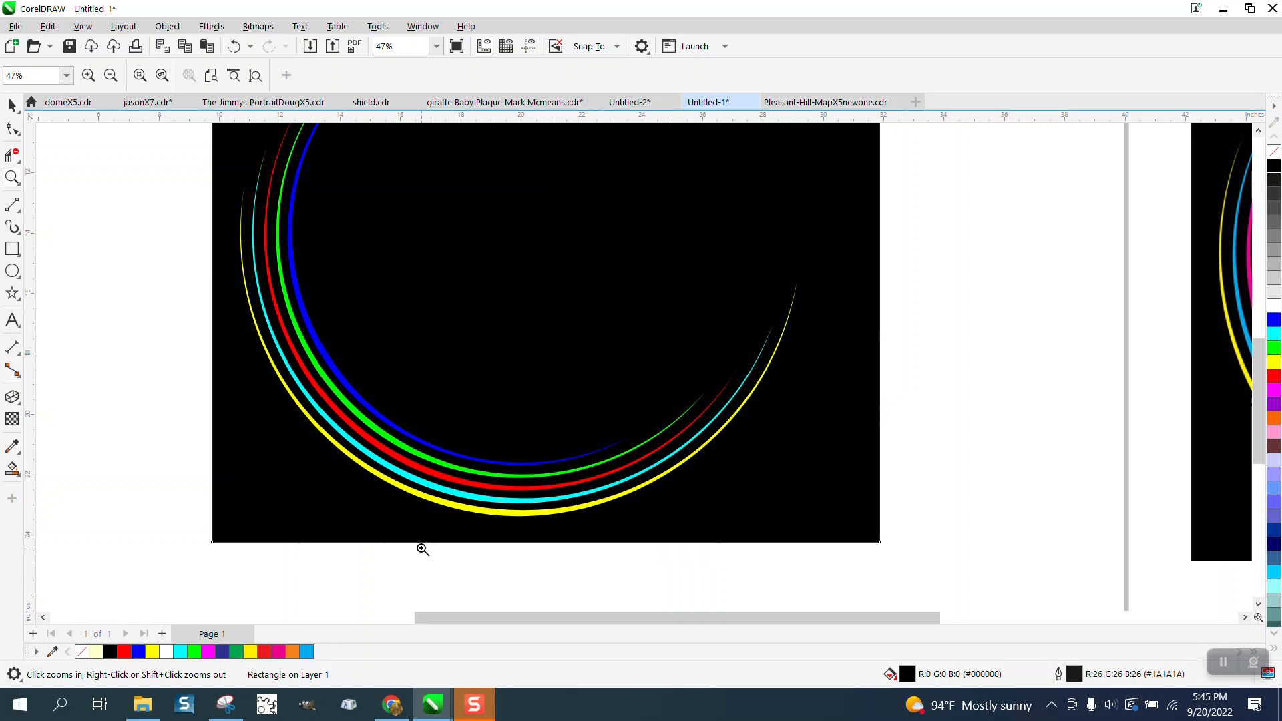
mouse_move(143, 279)
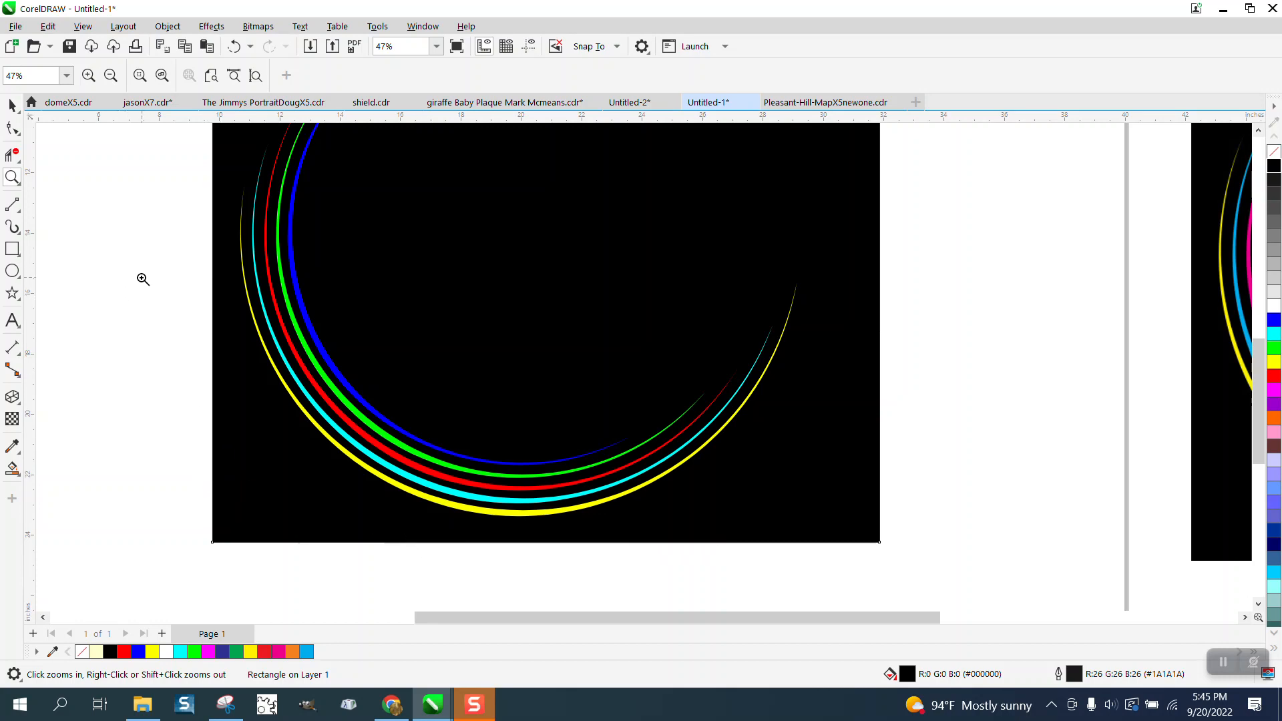
mouse_move(601, 409)
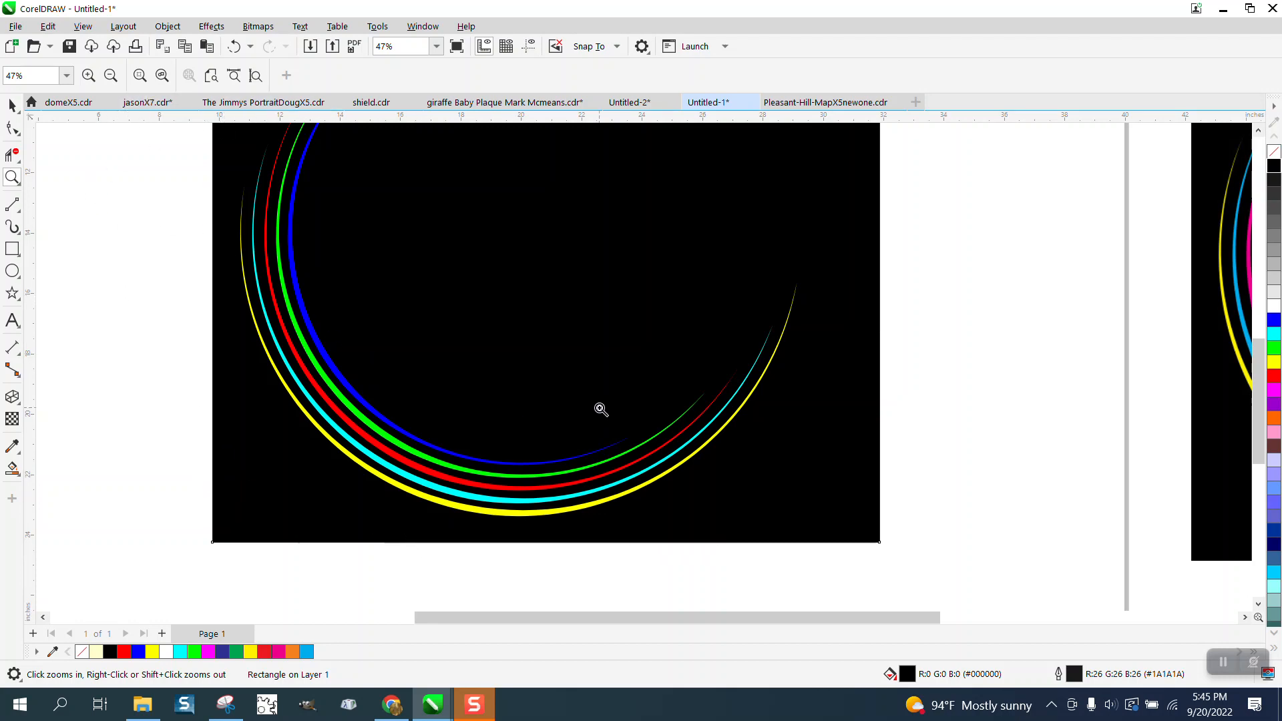
Step: Ungroup the five arcs so the innermost one can be recoloured
left_click(12, 105)
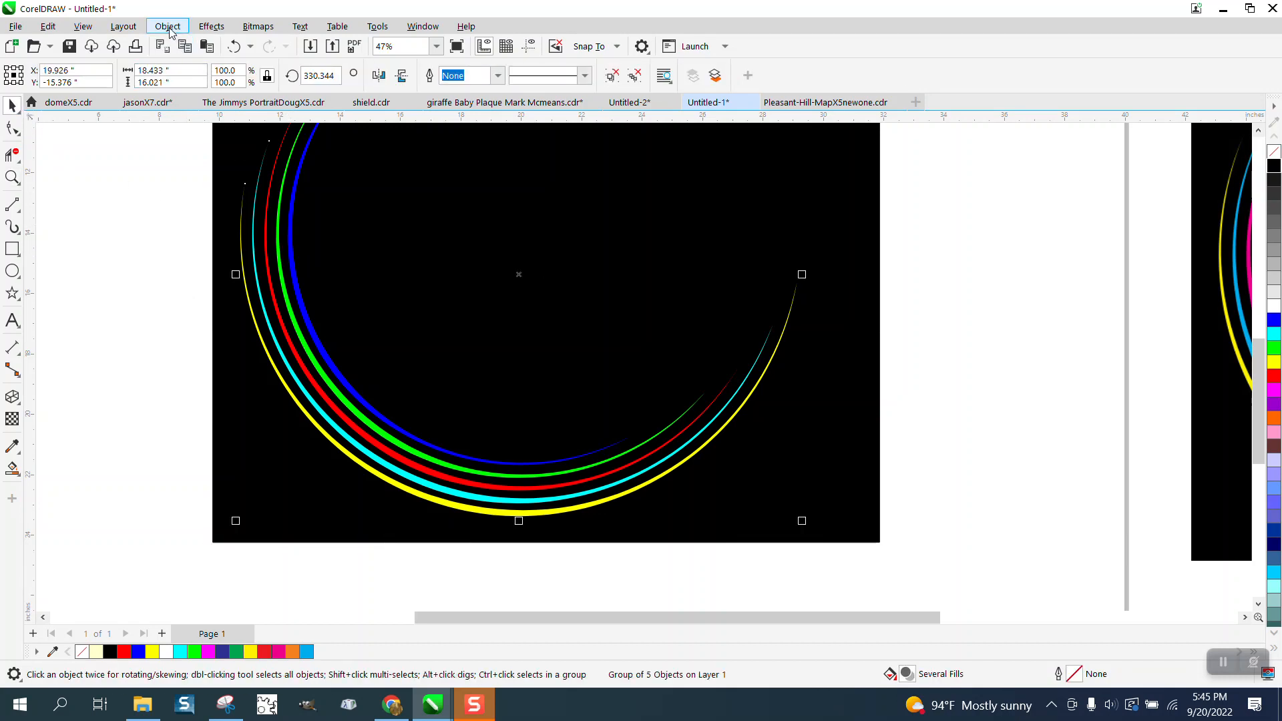
left_click(167, 25)
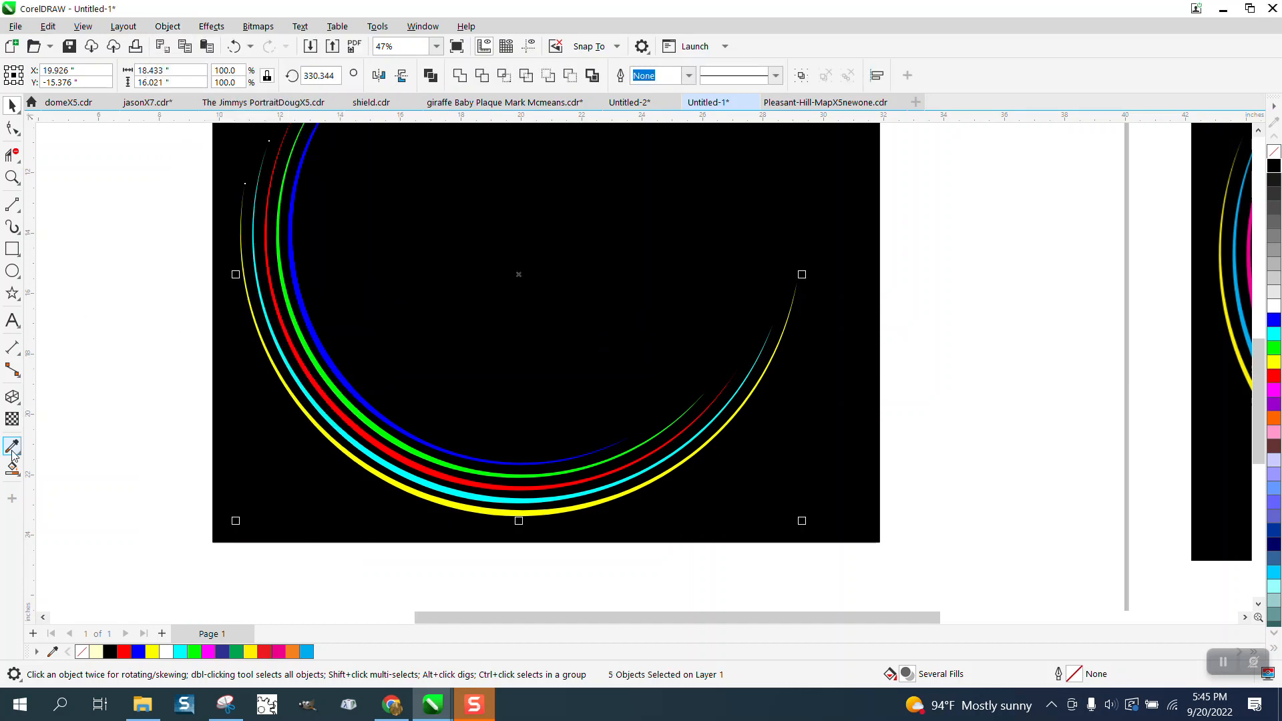
left_click(12, 447)
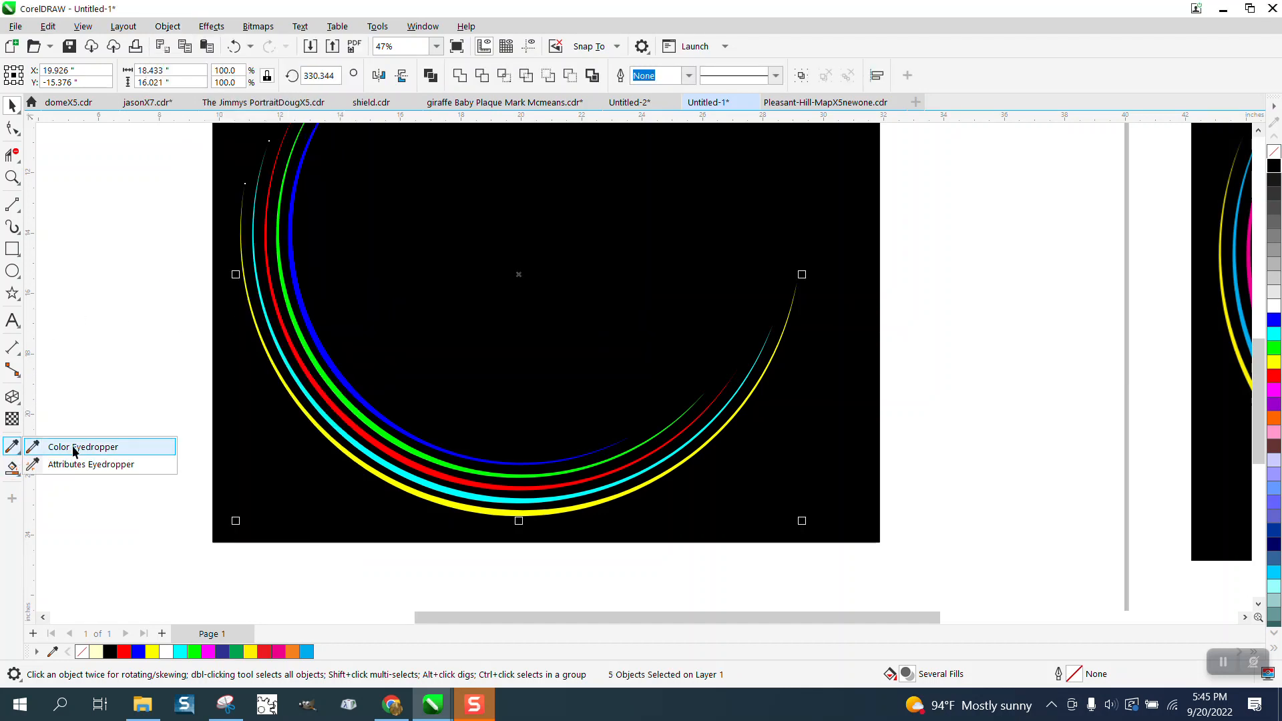
Step: Sample the reference's darker inner-arc blue with the Color Eyedropper and apply it to the blue arc
left_click(82, 446)
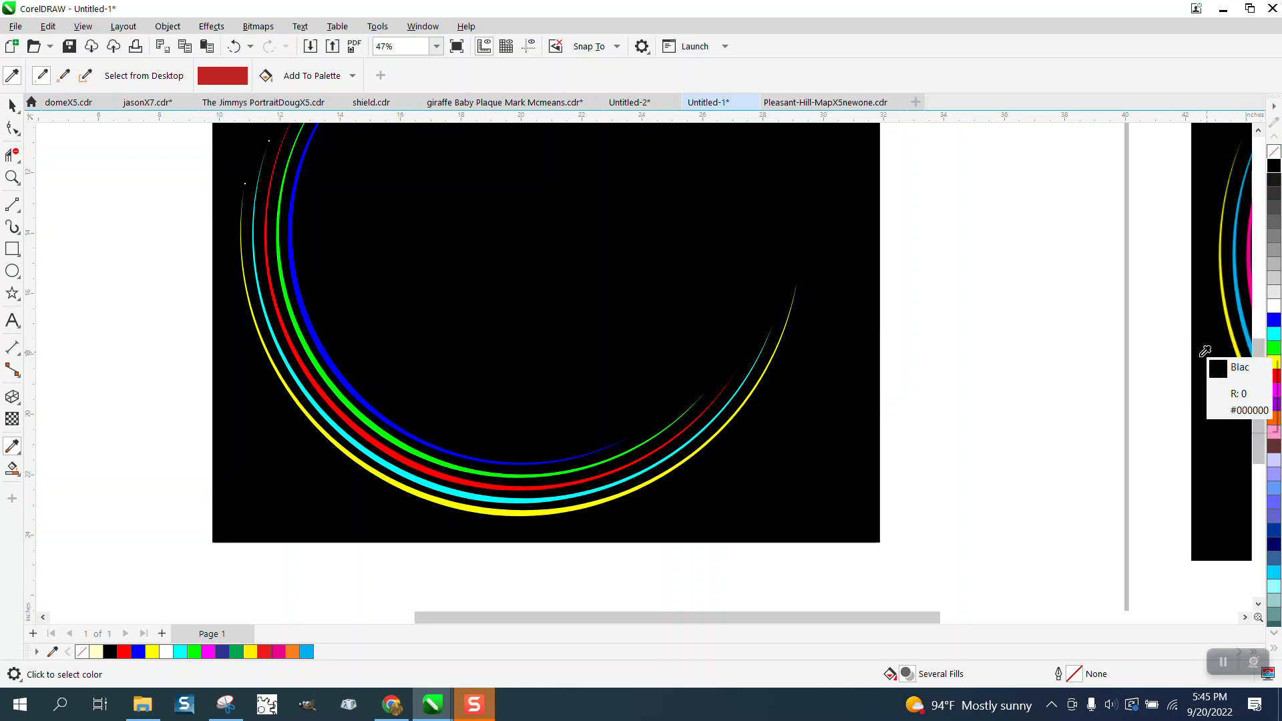
scroll("right", 3)
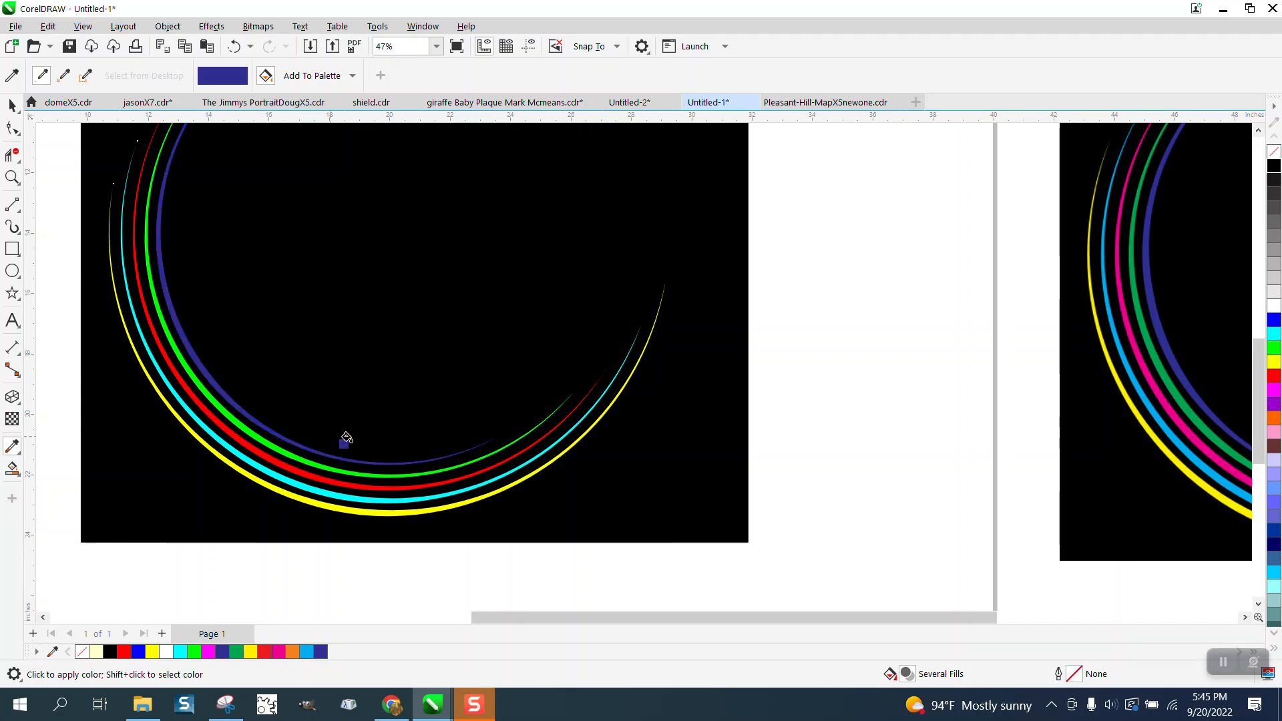
mouse_move(416, 388)
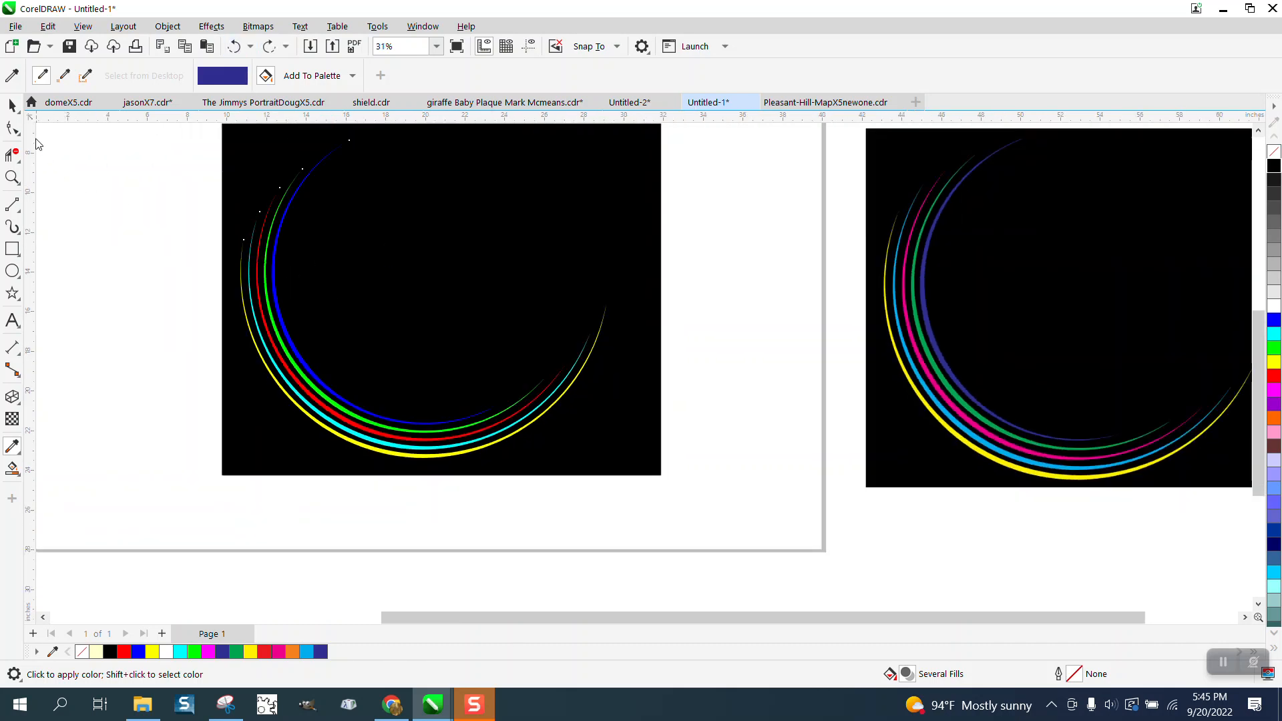
left_click(12, 104)
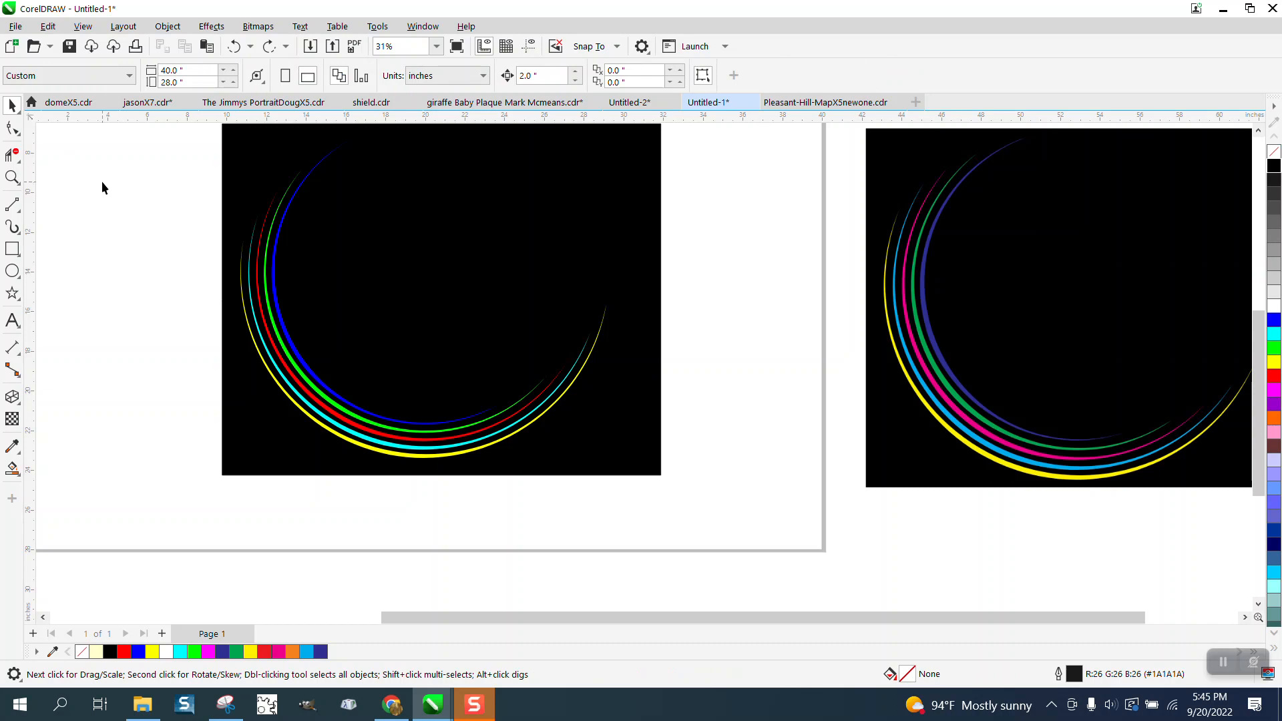
mouse_move(143, 205)
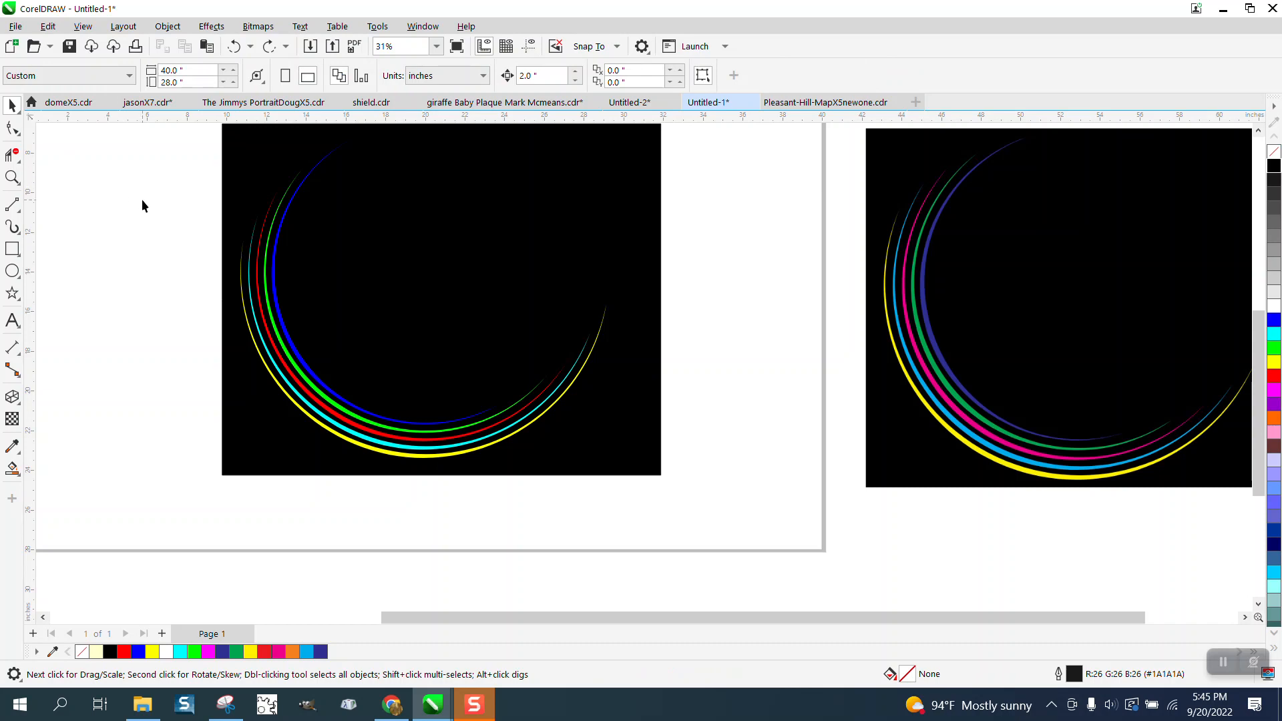